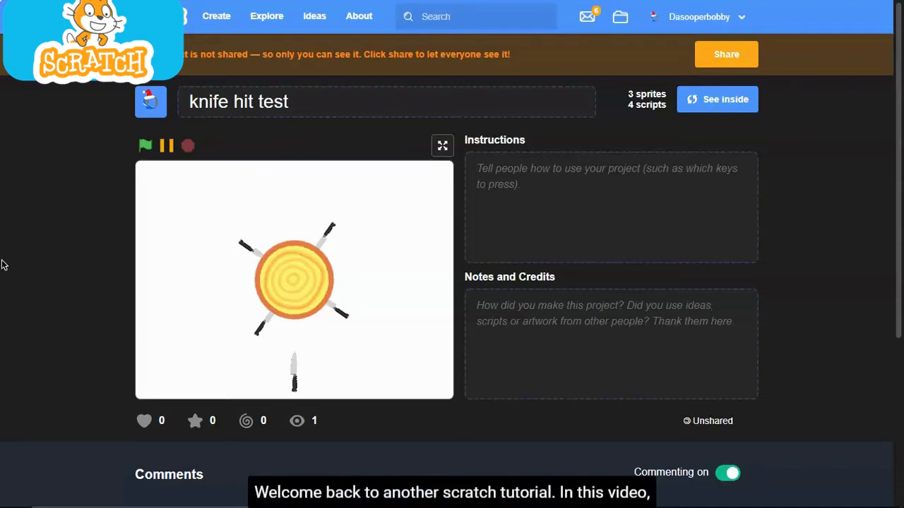
mouse_move(133, 147)
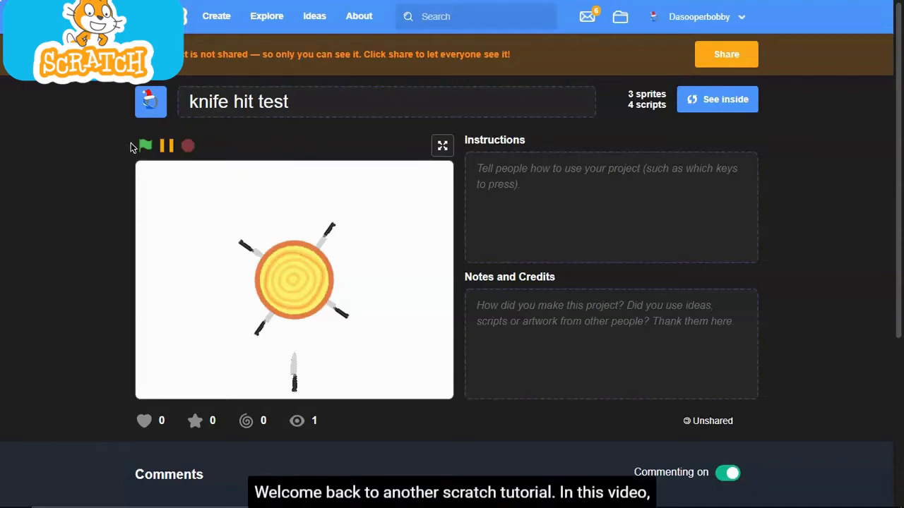
- Run the finished knife-hit demo and throw two knives at the spinning log
left_click(442, 146)
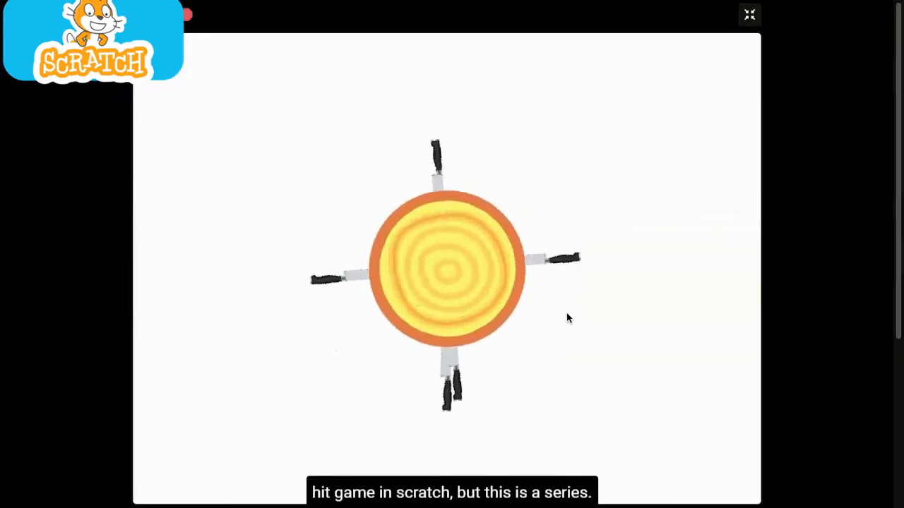
left_click(748, 14)
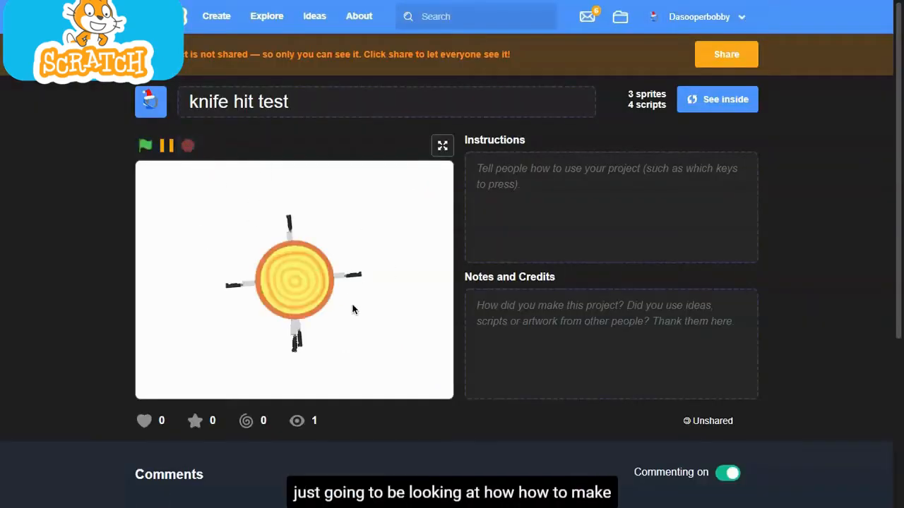
left_click(442, 146)
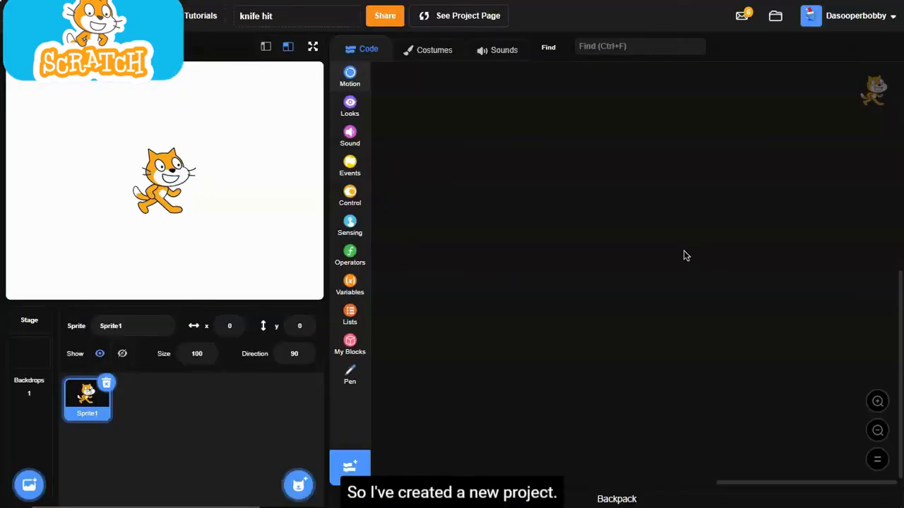
- Delete the cat and make a sprite named log wearing the Wood2 costume renamed log
left_click(350, 76)
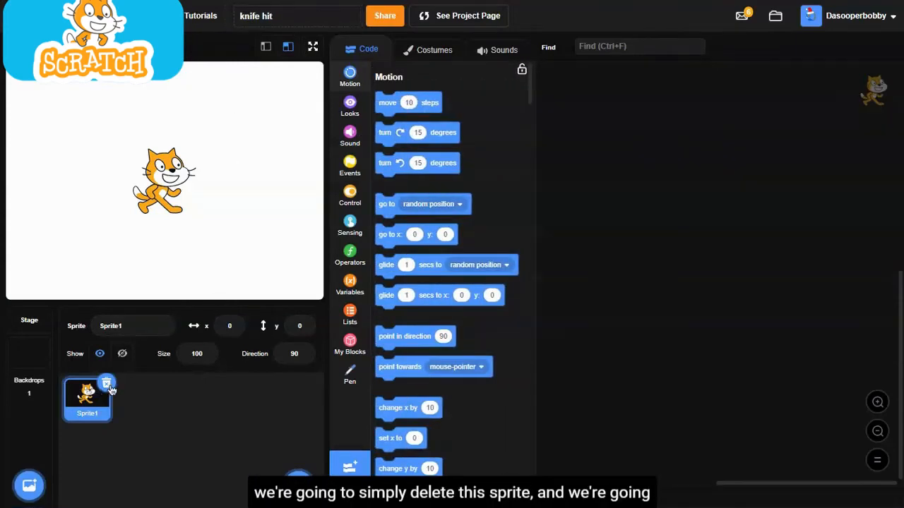
left_click(106, 384)
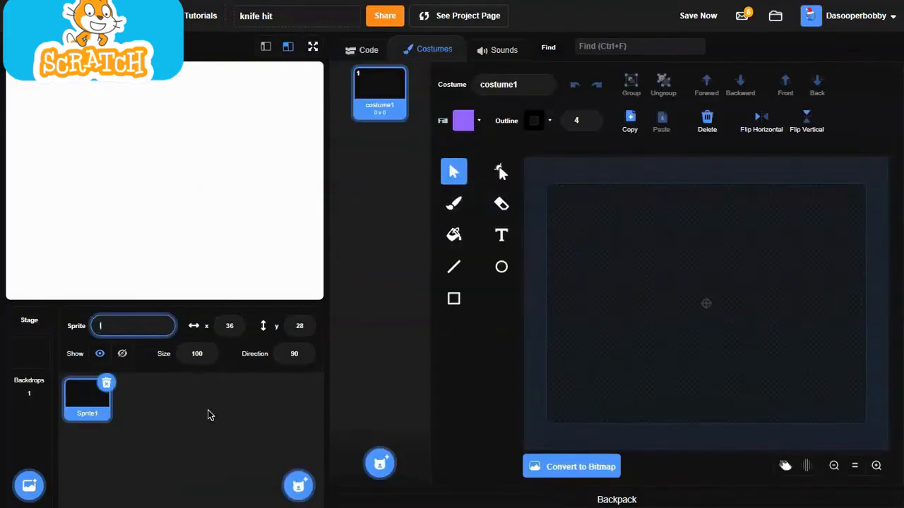
type("log")
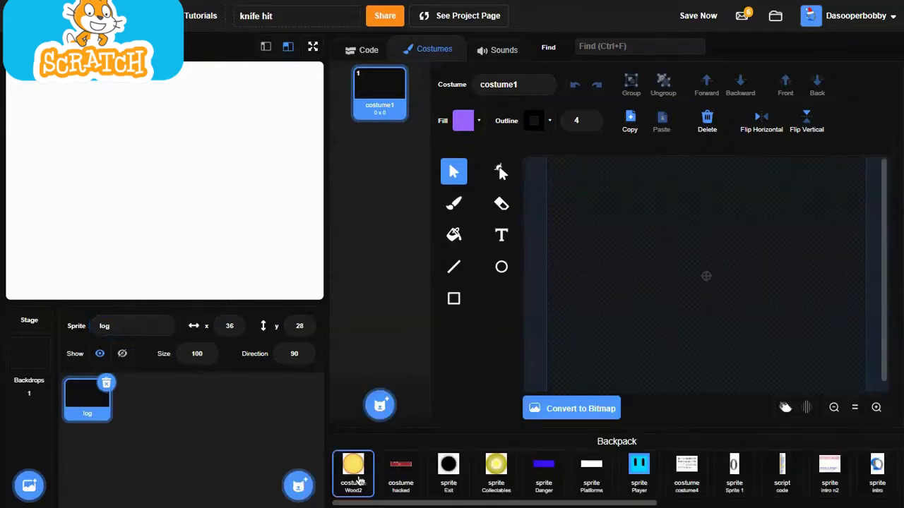
left_click(353, 473)
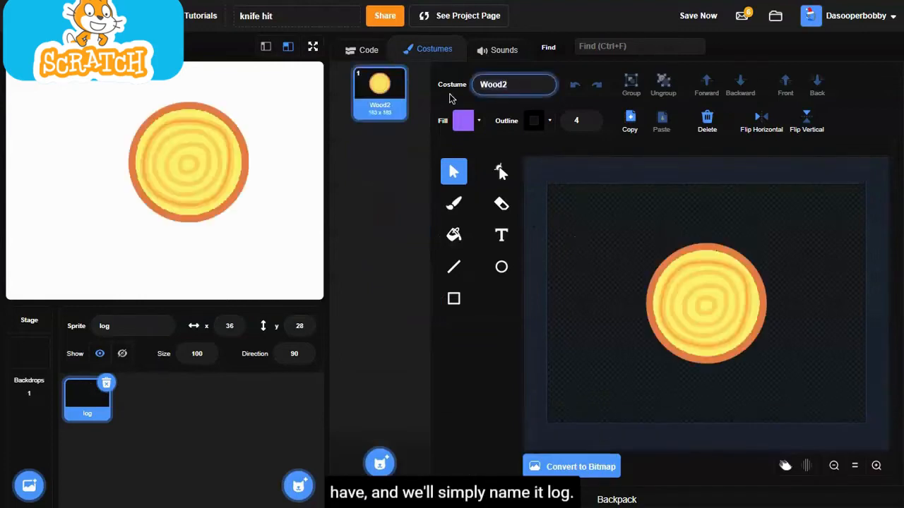
type("log")
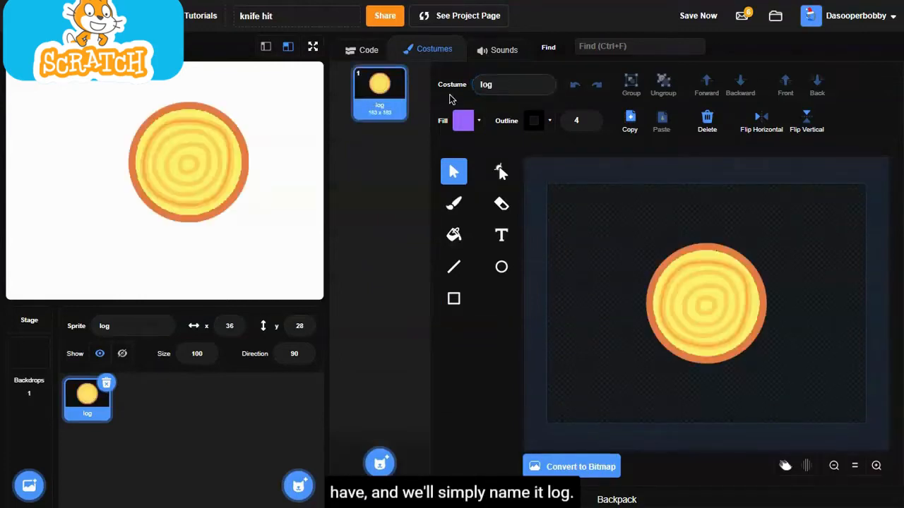
- Scale the log costume drawing down to a smaller size
left_click(706, 303)
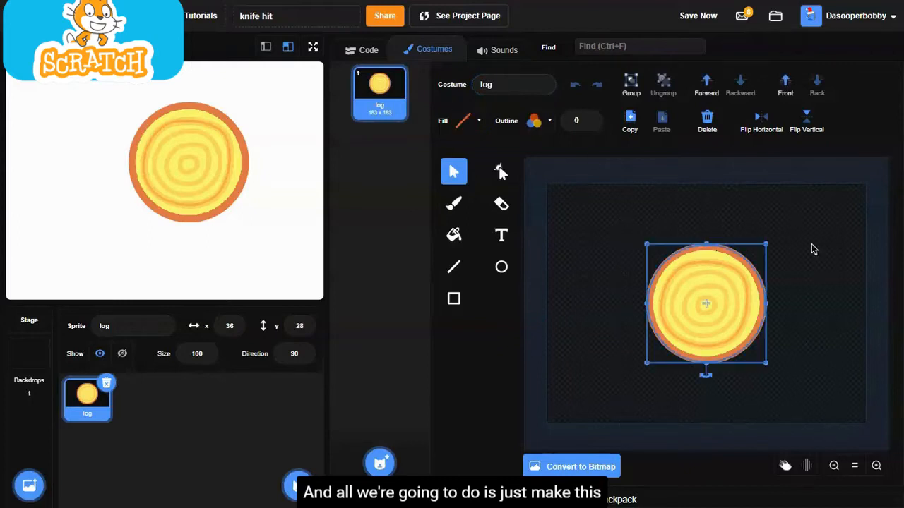
left_click_drag(766, 243, 740, 264)
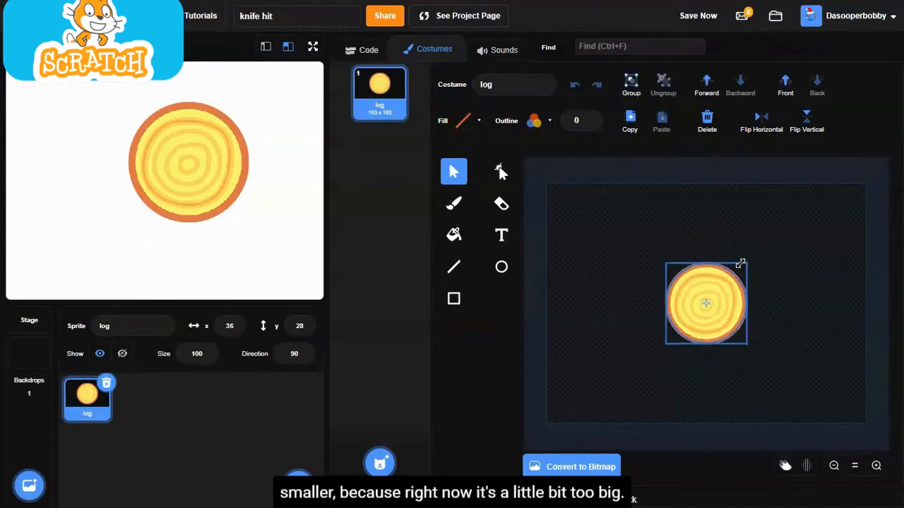
left_click_drag(740, 264, 723, 282)
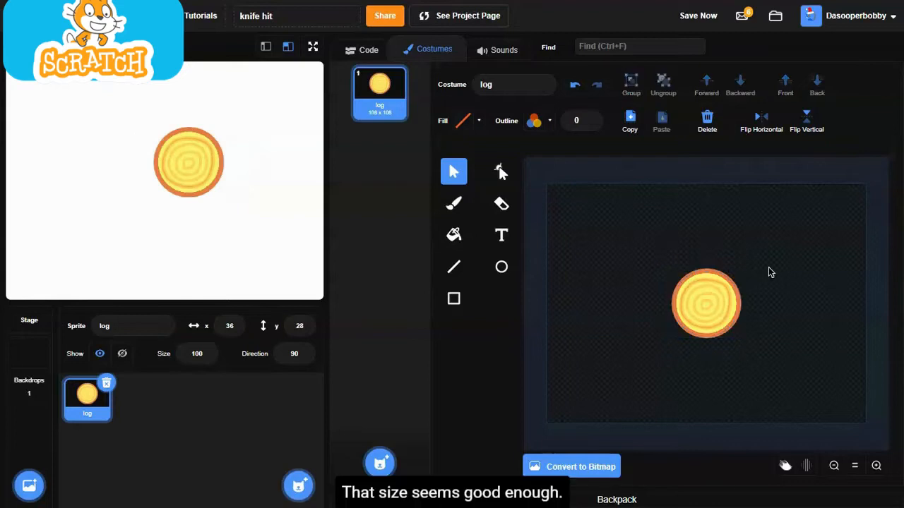
left_click(367, 45)
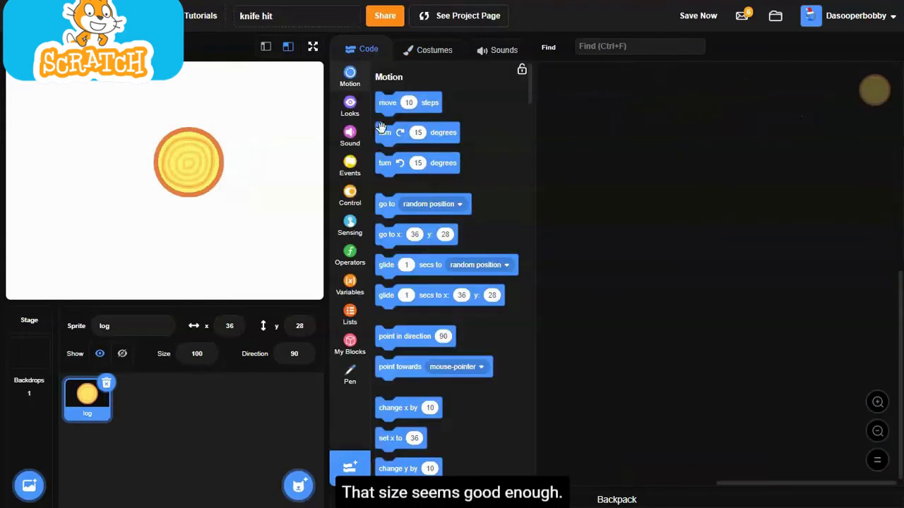
- Give the log a green-flag script sending it to x 0, y 0
left_click(350, 166)
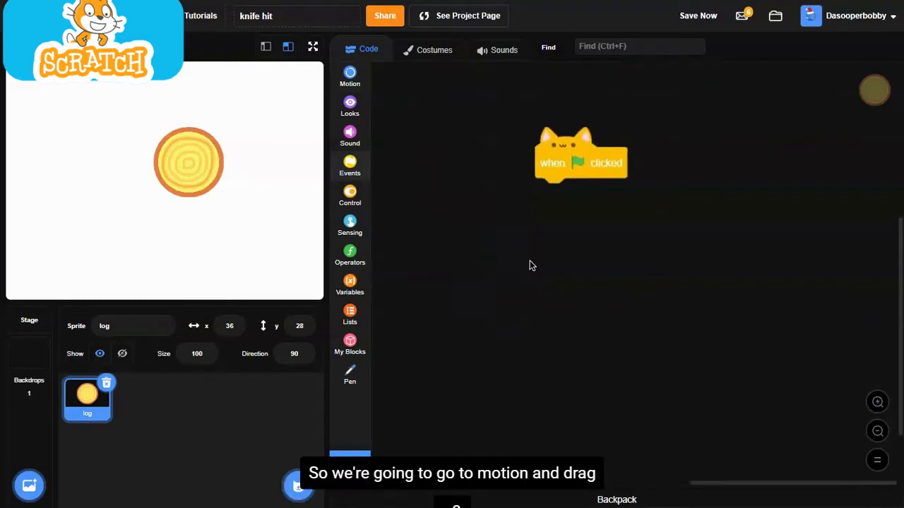
left_click(351, 76)
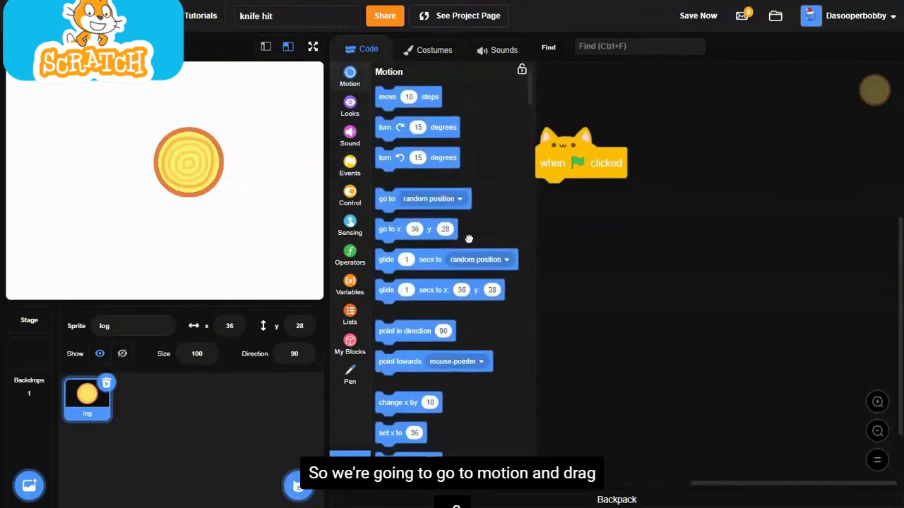
left_click_drag(415, 229, 592, 194)
type("0")
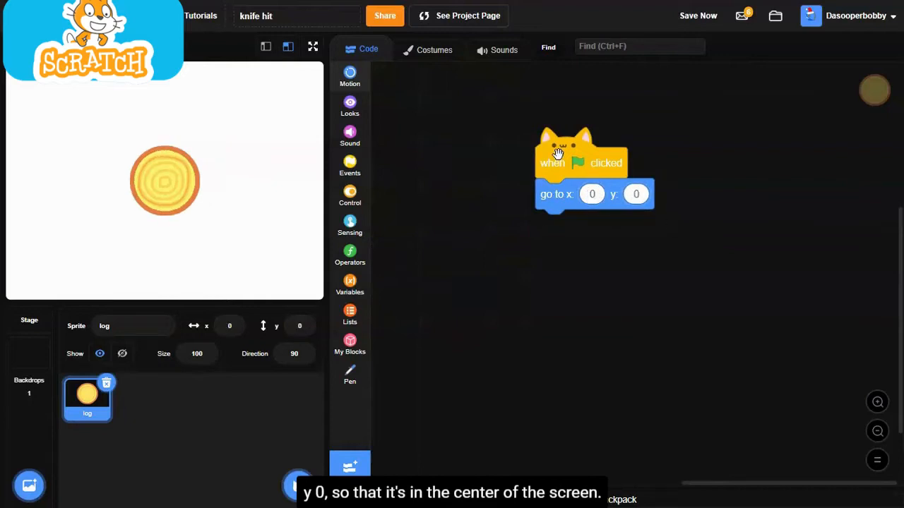
left_click(351, 76)
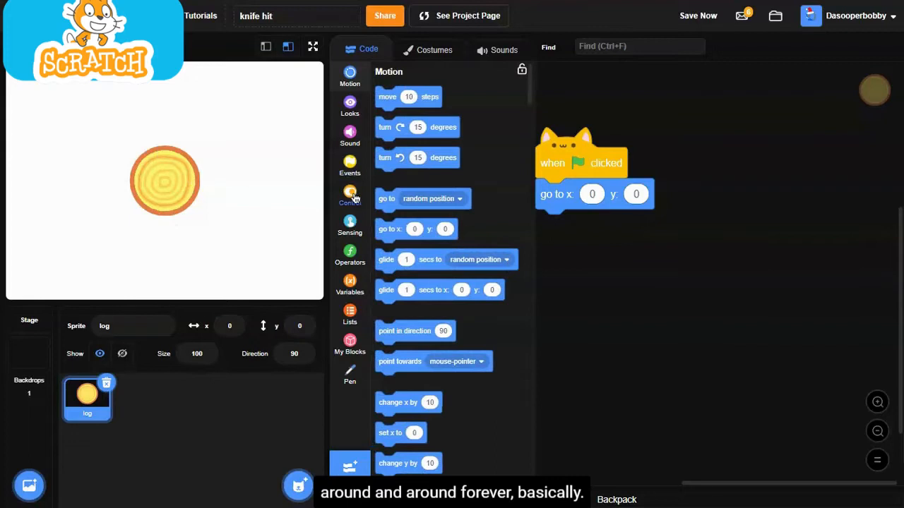
- Add a forever loop turning the log 15 degrees and run it so it spins
left_click(350, 197)
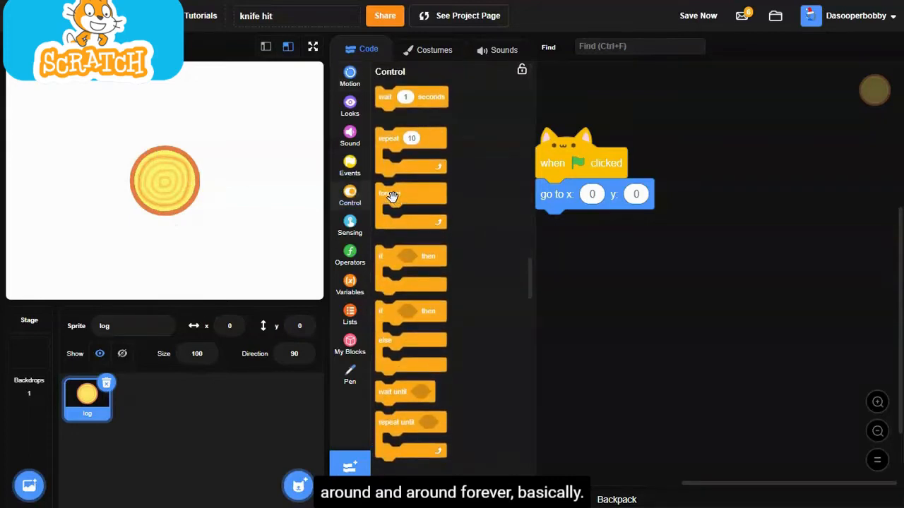
left_click_drag(411, 204, 608, 240)
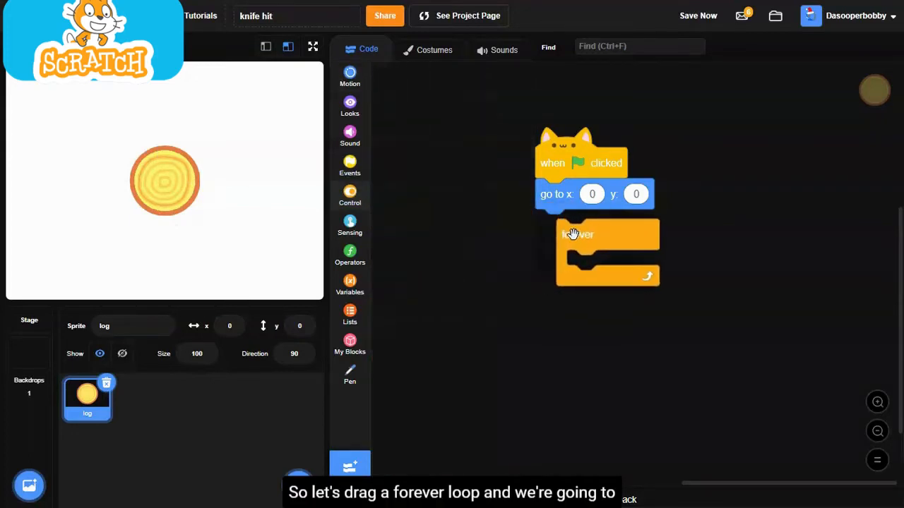
left_click(350, 73)
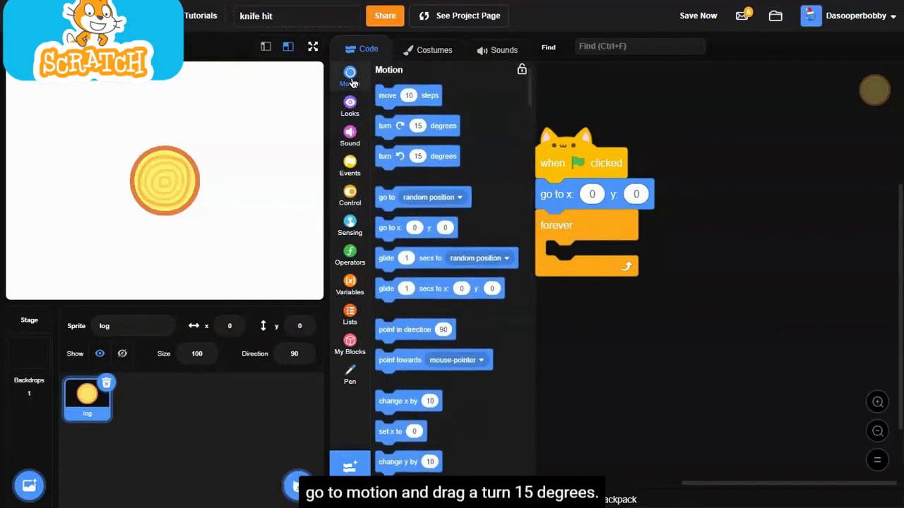
left_click_drag(418, 125, 604, 256)
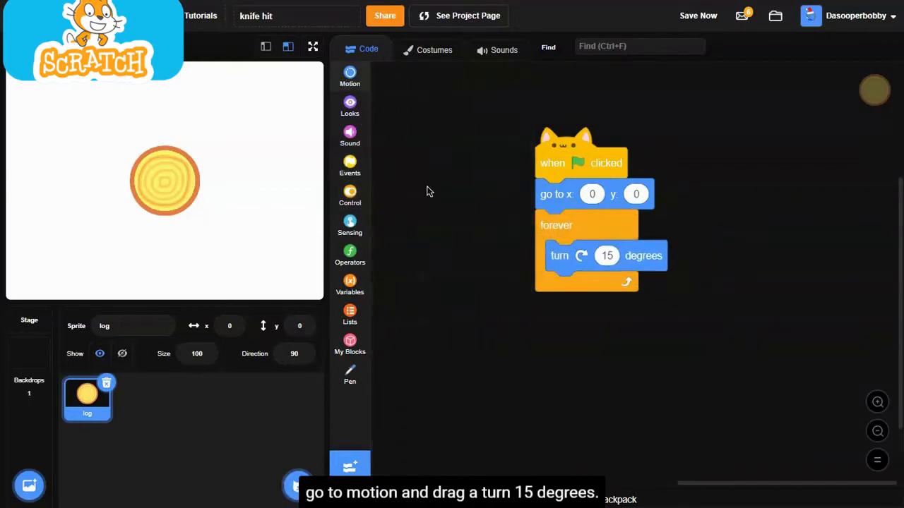
left_click(350, 76)
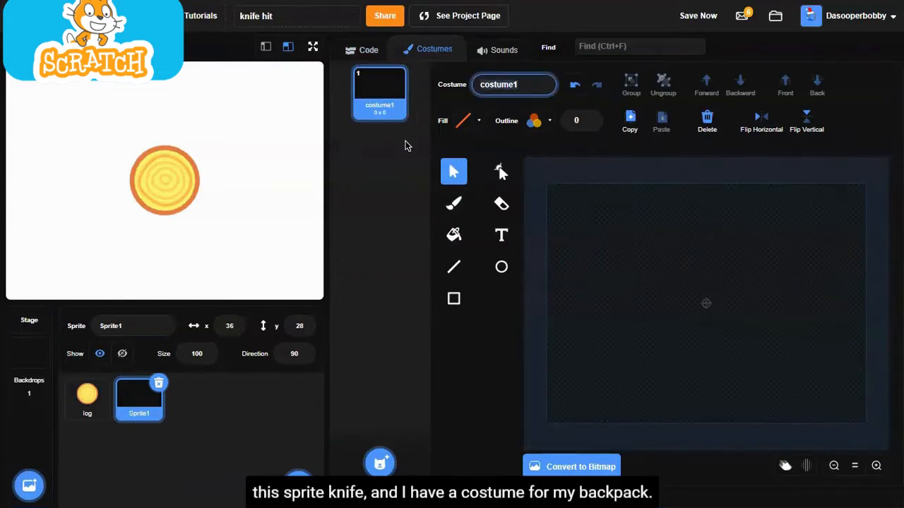
- Name the new sprite knife, give it the Backpack knife costume and delete costume1
left_click(133, 325)
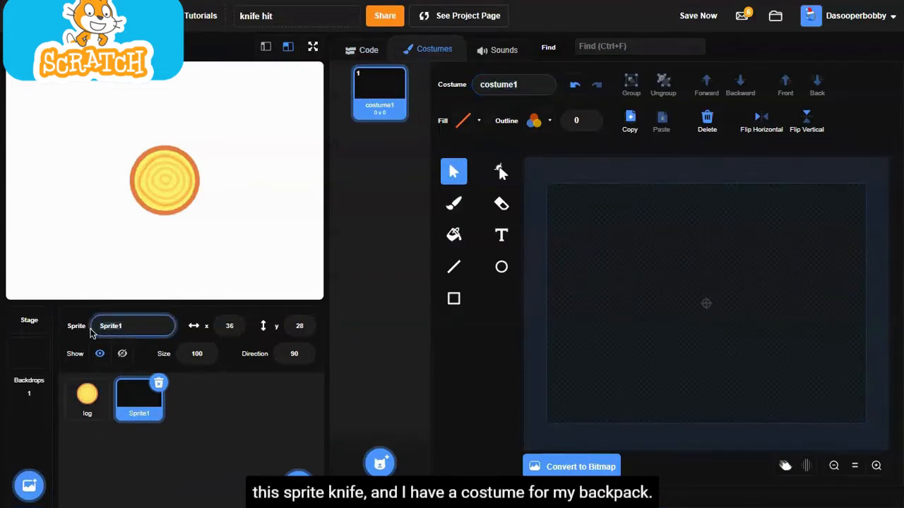
type("knife")
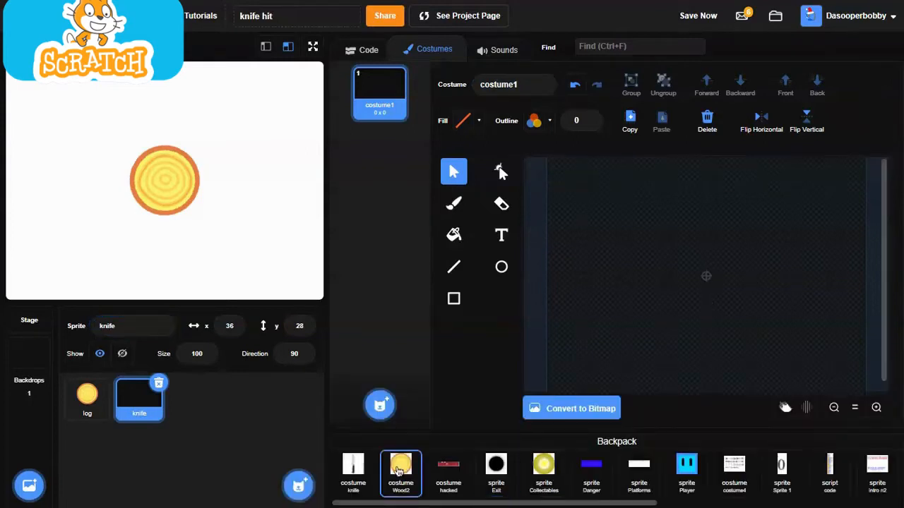
left_click(401, 469)
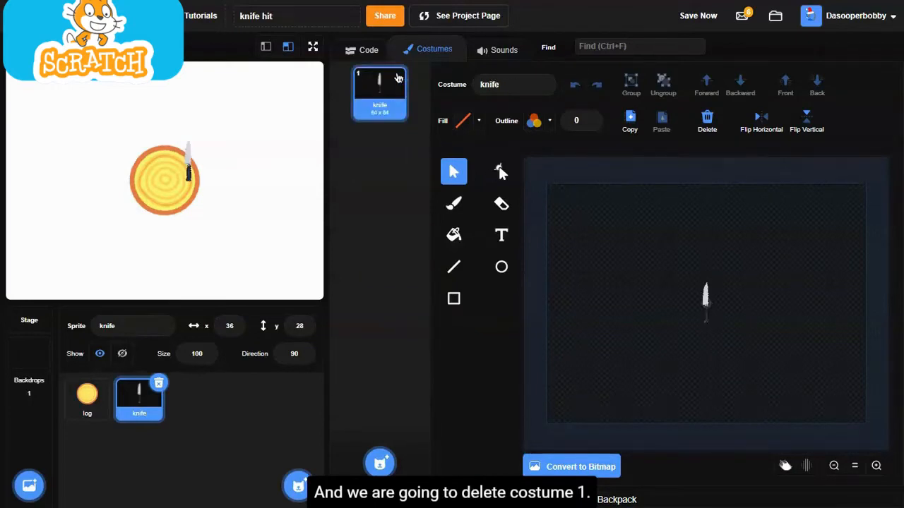
left_click(706, 303)
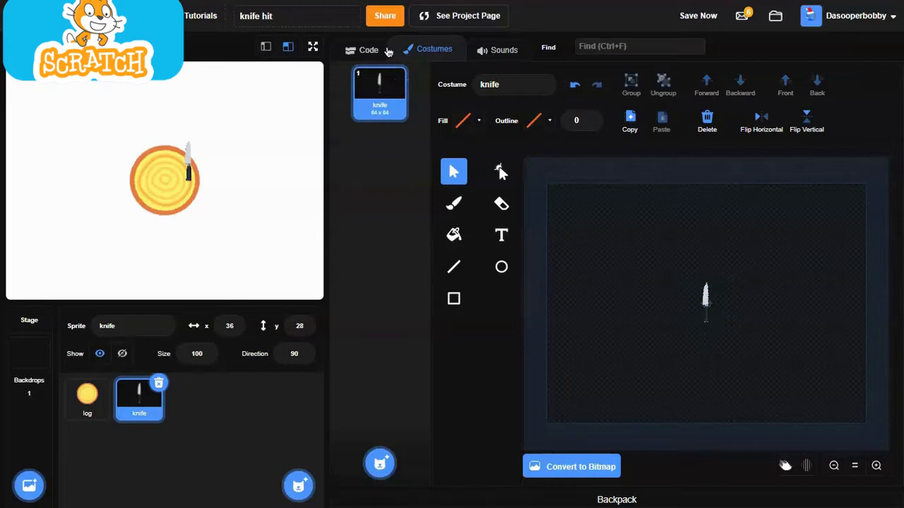
- Give the knife a green-flag script placing it at x 0, y -140 below the log
left_click(368, 49)
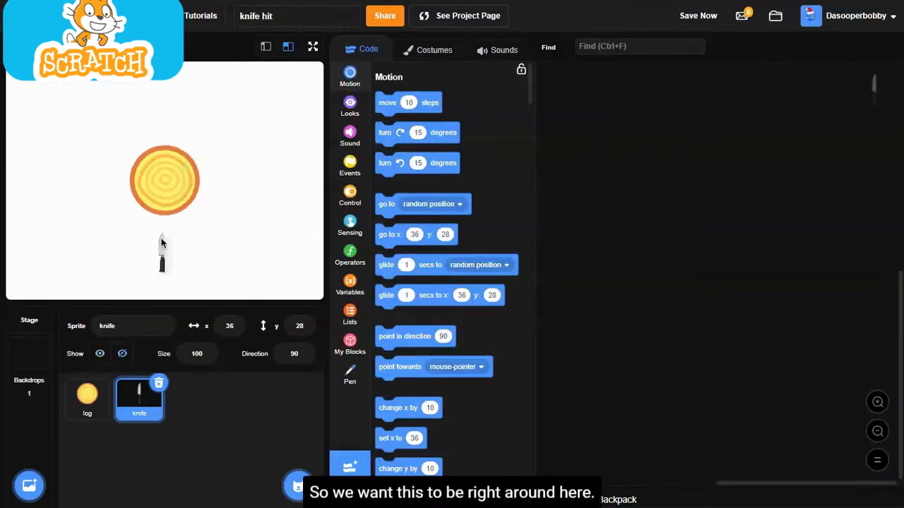
left_click_drag(164, 247, 158, 271)
type("0")
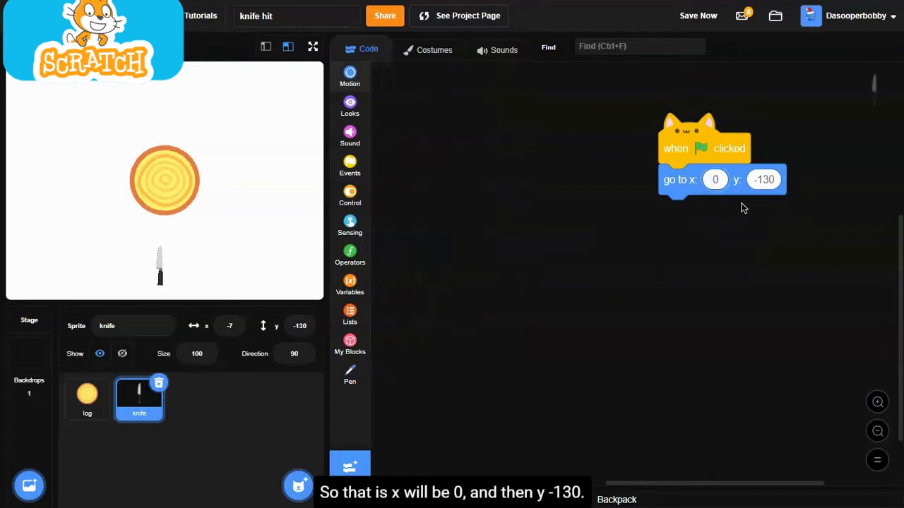
left_click(350, 76)
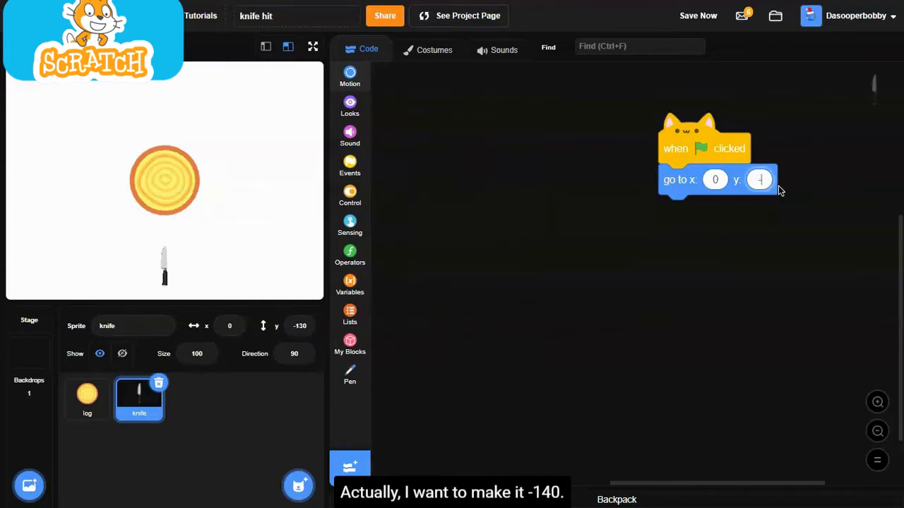
type("-140")
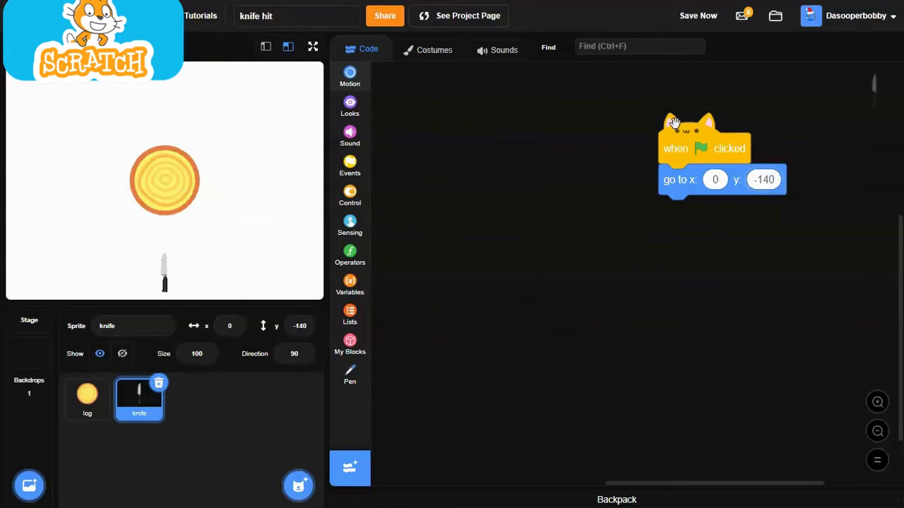
left_click(350, 77)
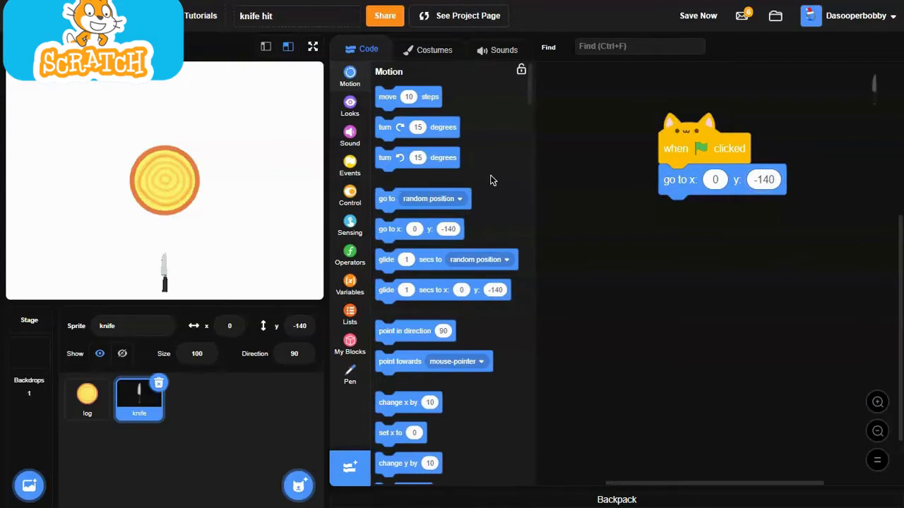
mouse_move(169, 257)
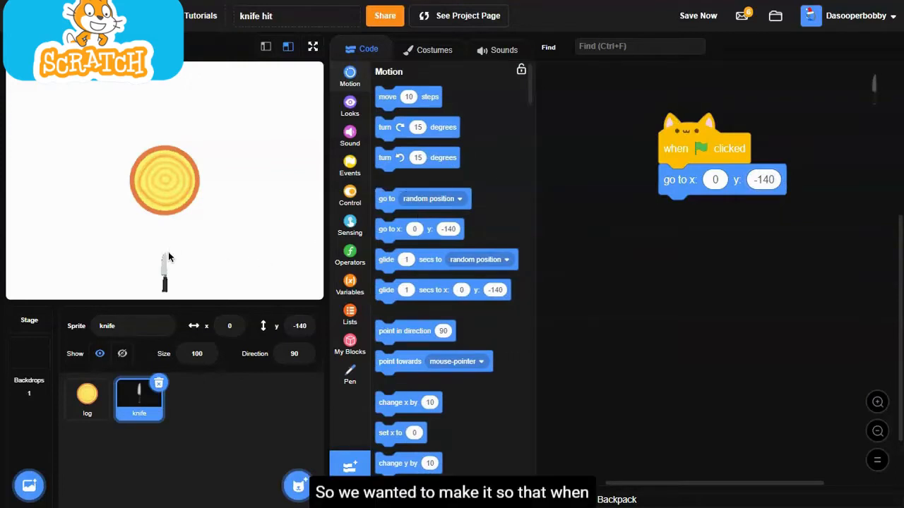
mouse_move(167, 274)
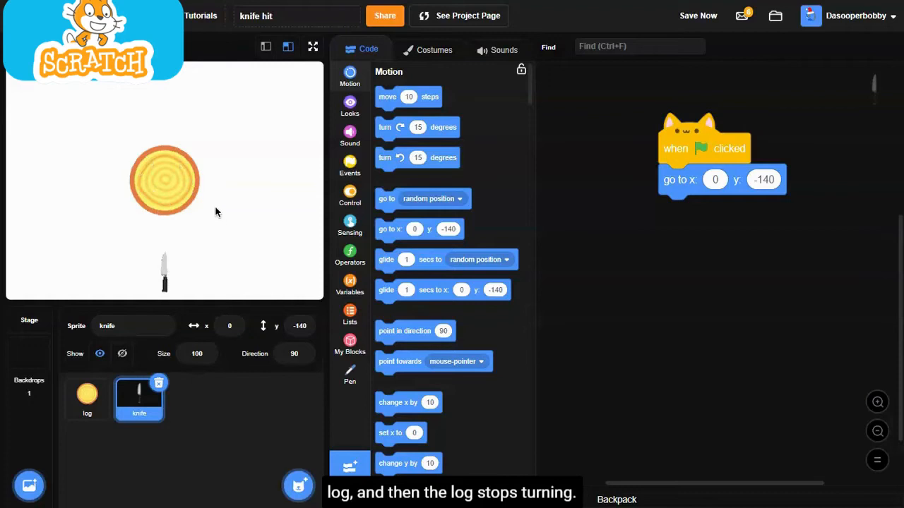
mouse_move(159, 177)
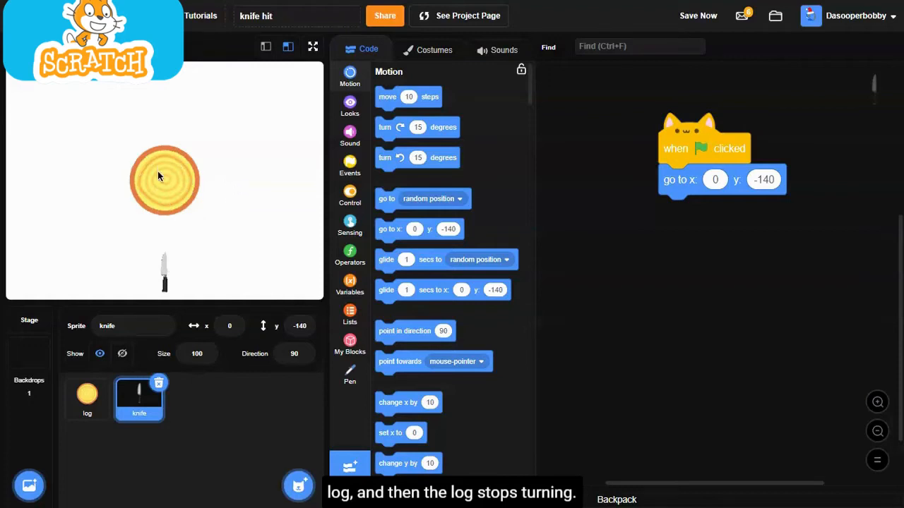
mouse_move(404, 178)
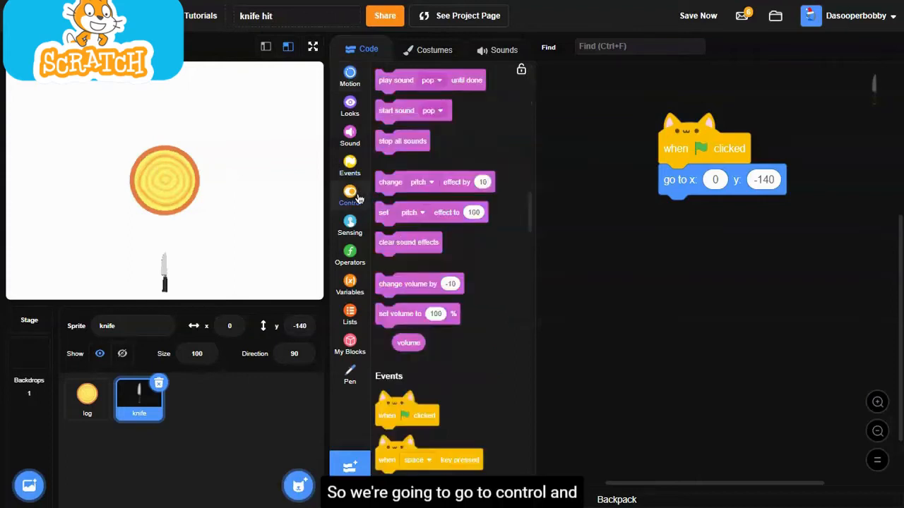
- Add a forever loop with 'if mouse down? then' and 'wait until not mouse down?'
left_click(350, 196)
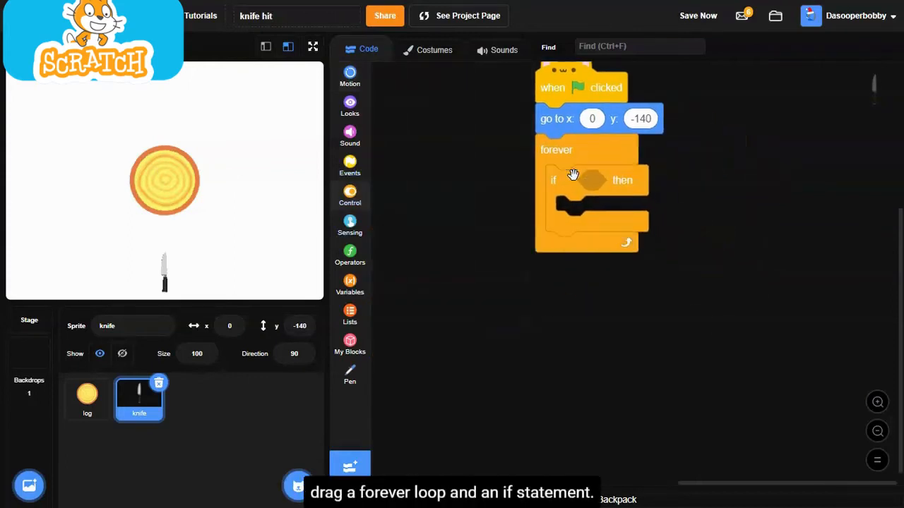
left_click(350, 226)
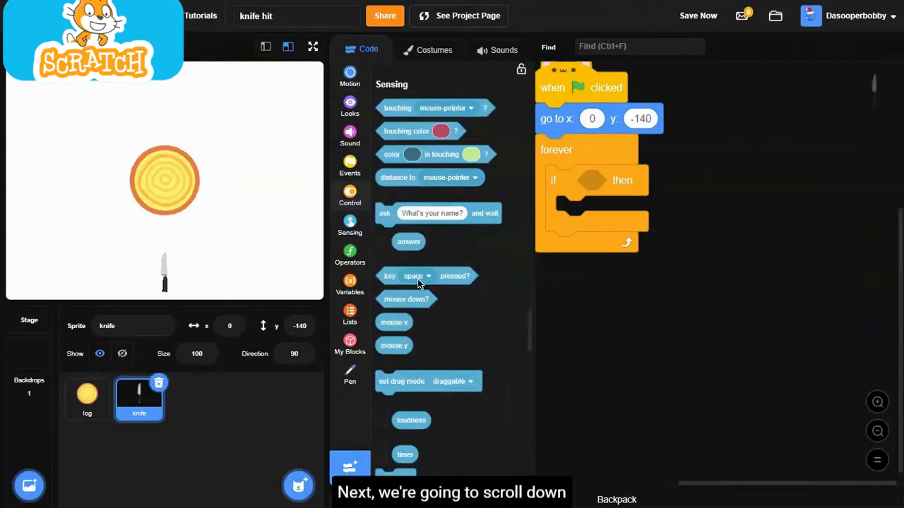
left_click_drag(406, 299, 643, 204)
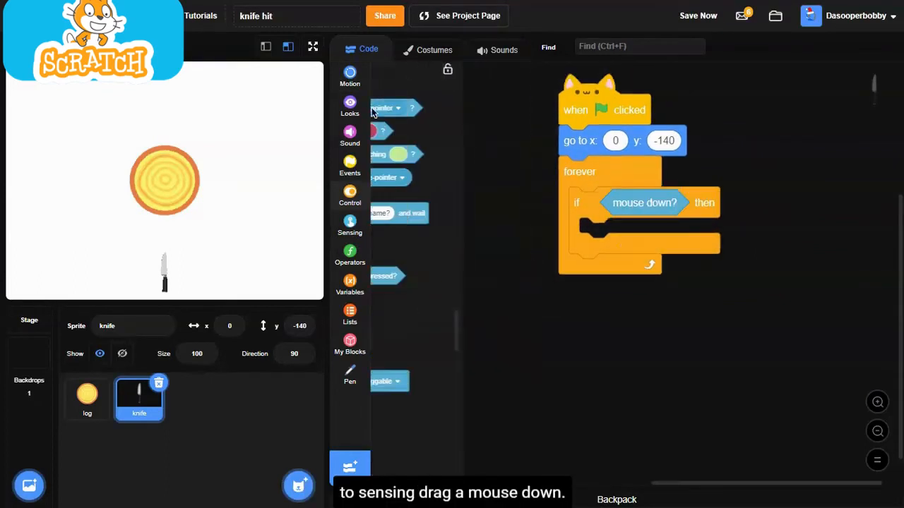
left_click(350, 225)
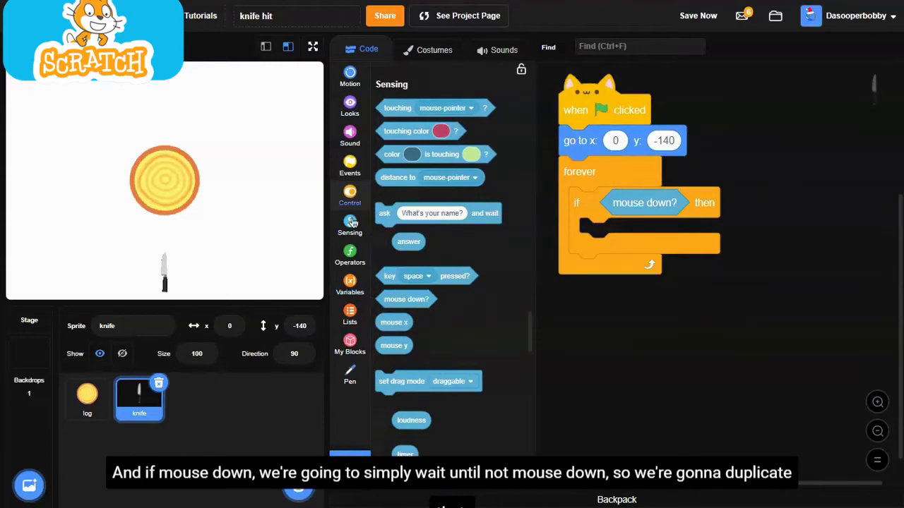
left_click(350, 196)
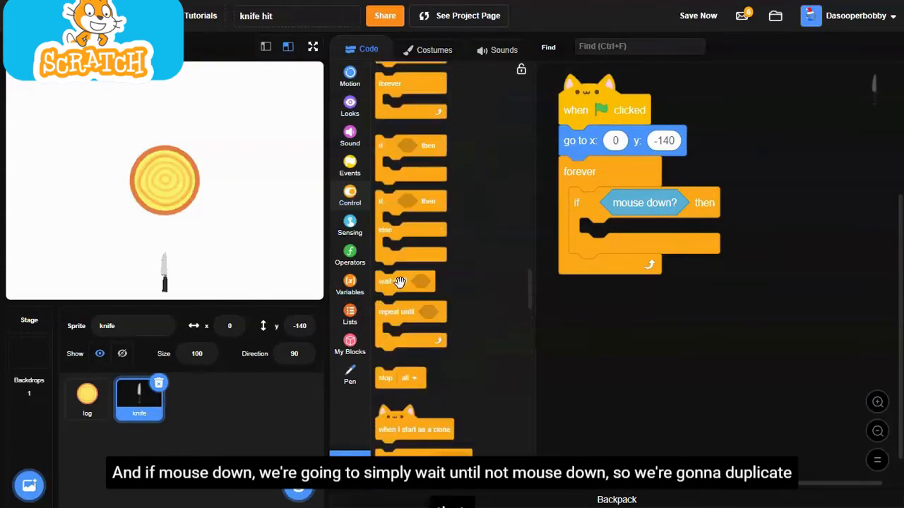
left_click(350, 256)
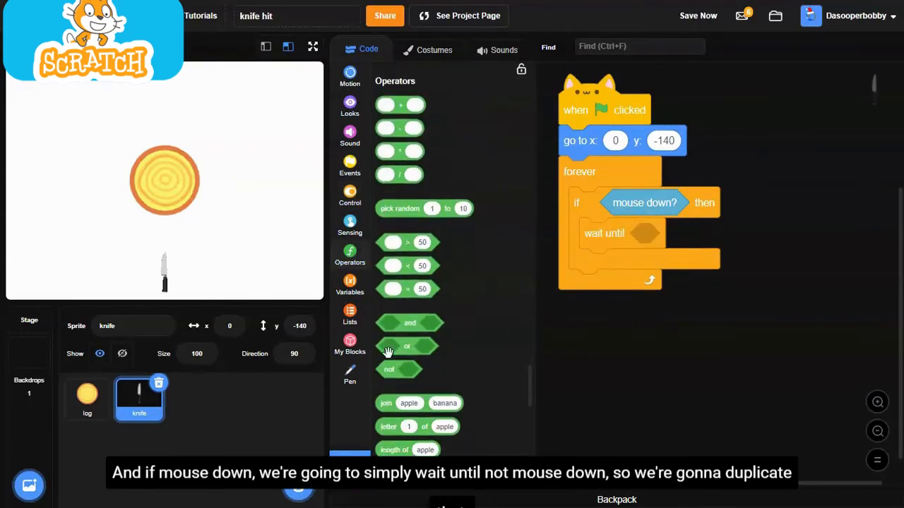
right_click(644, 203)
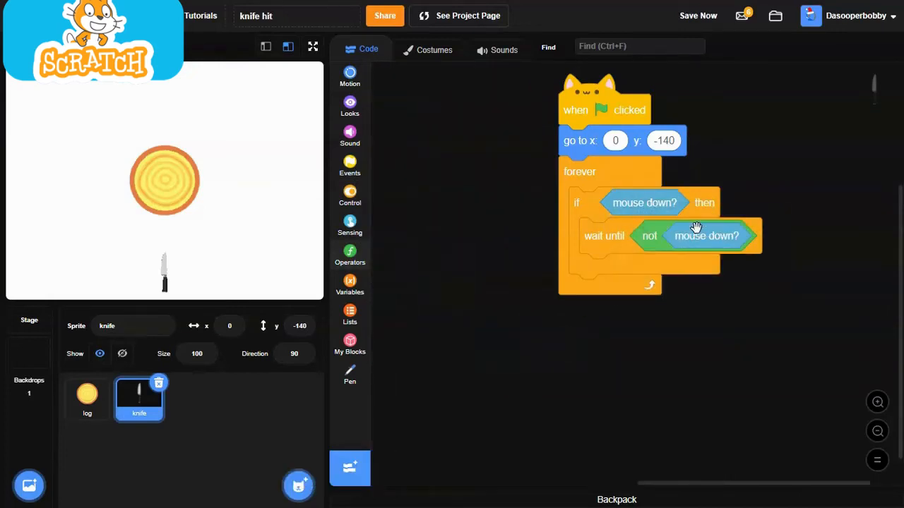
left_click(351, 255)
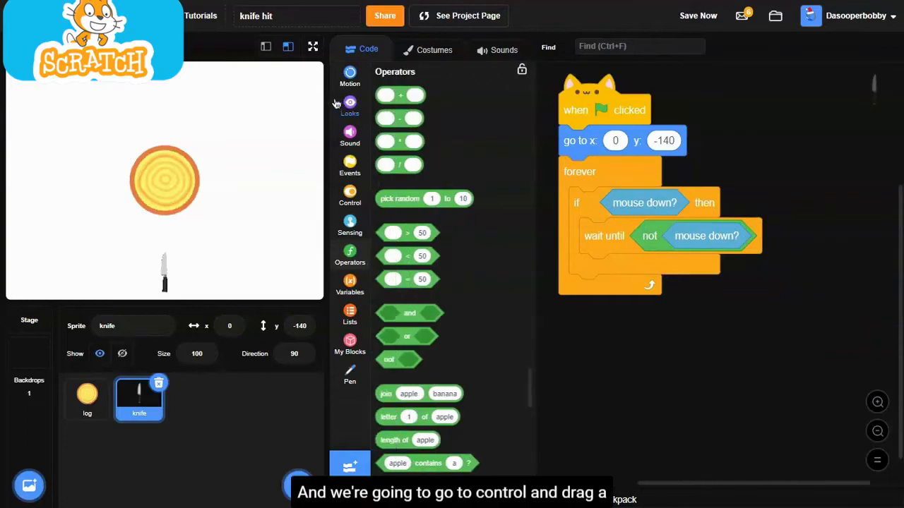
- Add a 'repeat until touching ...?' loop after the wait
left_click(350, 195)
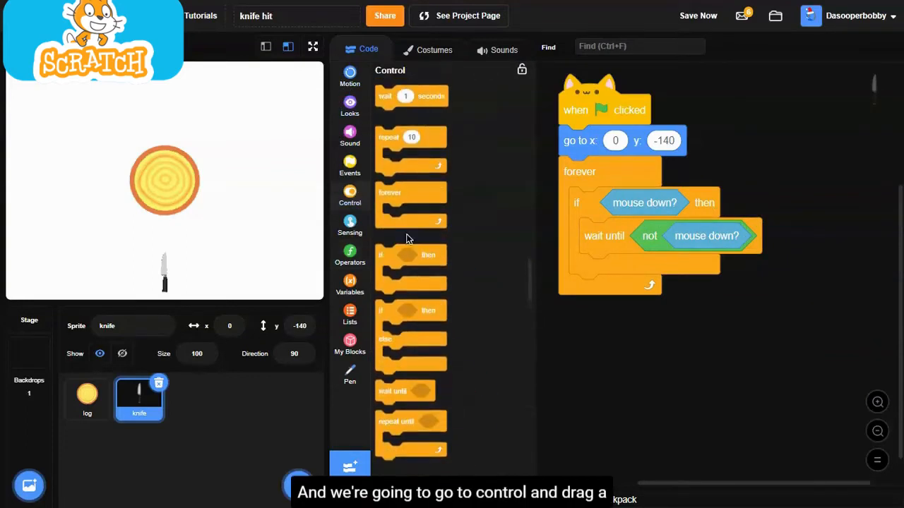
left_click_drag(411, 421, 609, 269)
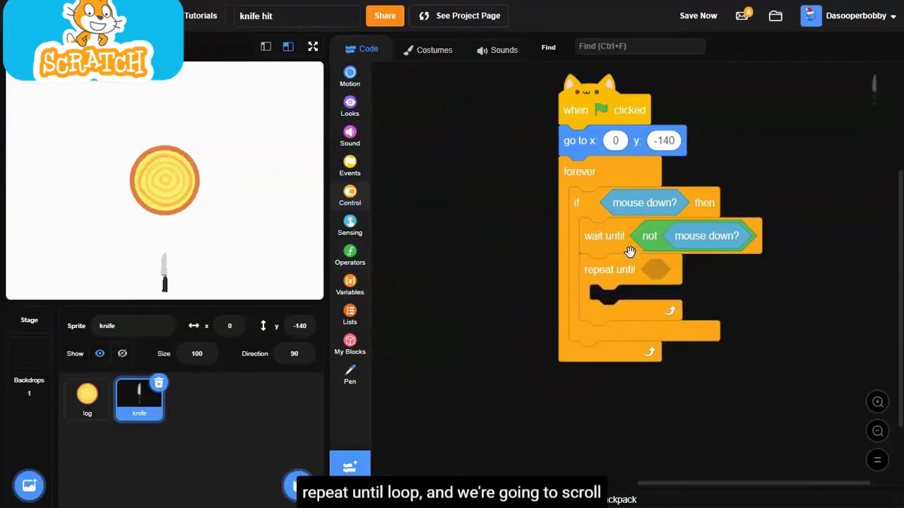
left_click(350, 224)
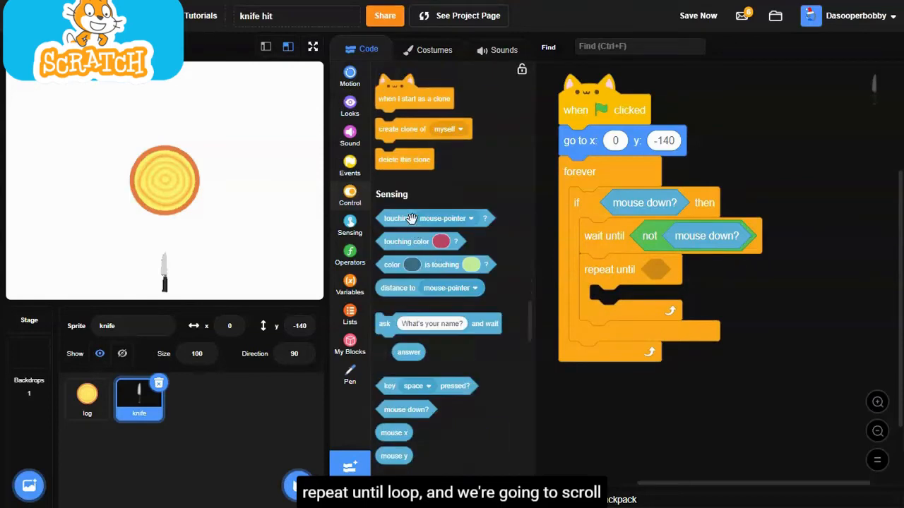
left_click(777, 268)
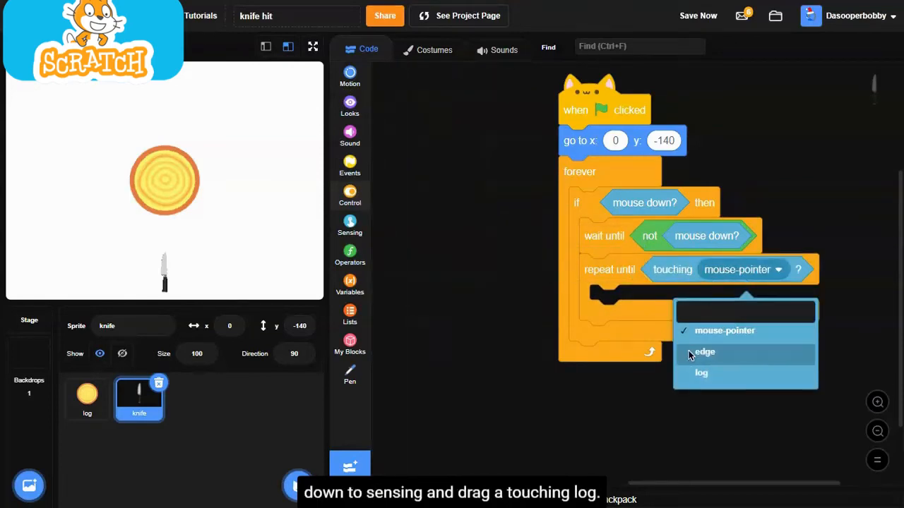
- Set the repeat to run until touching log, changing y by 20 each pass
left_click(701, 373)
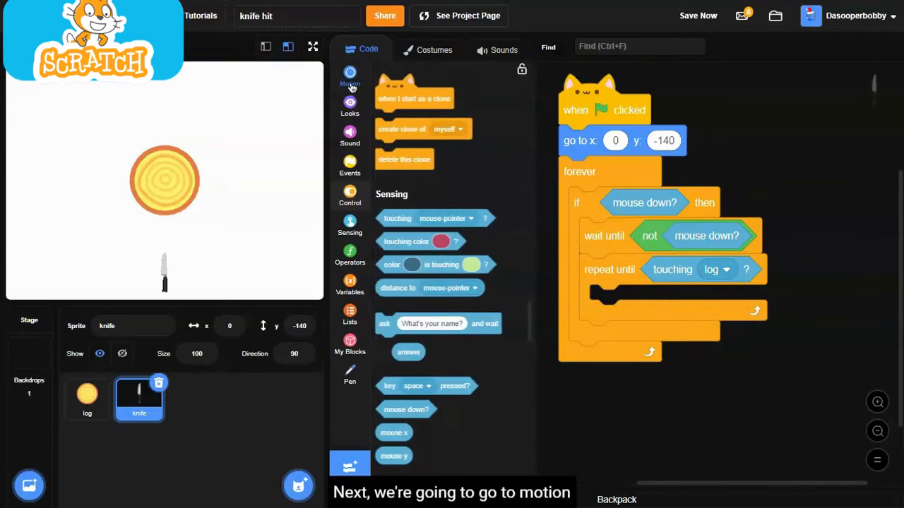
left_click(351, 76)
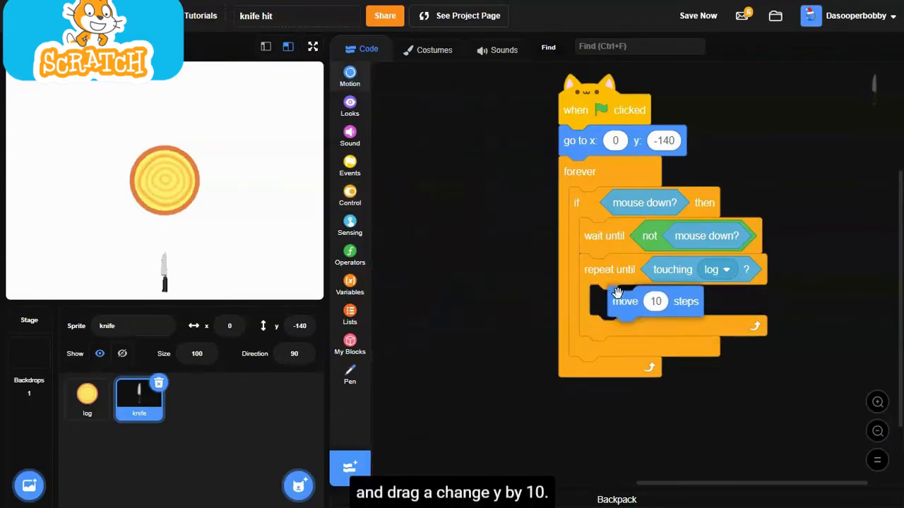
left_click(350, 76)
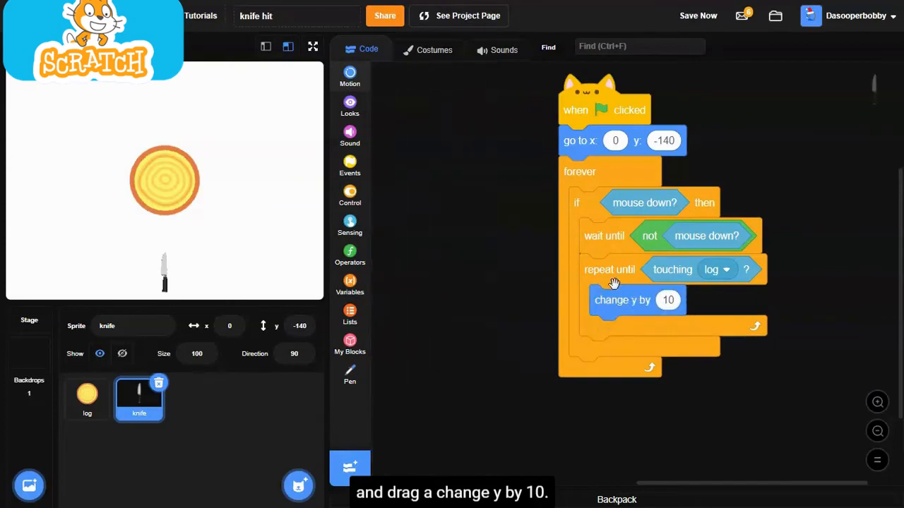
left_click(350, 77)
type("20")
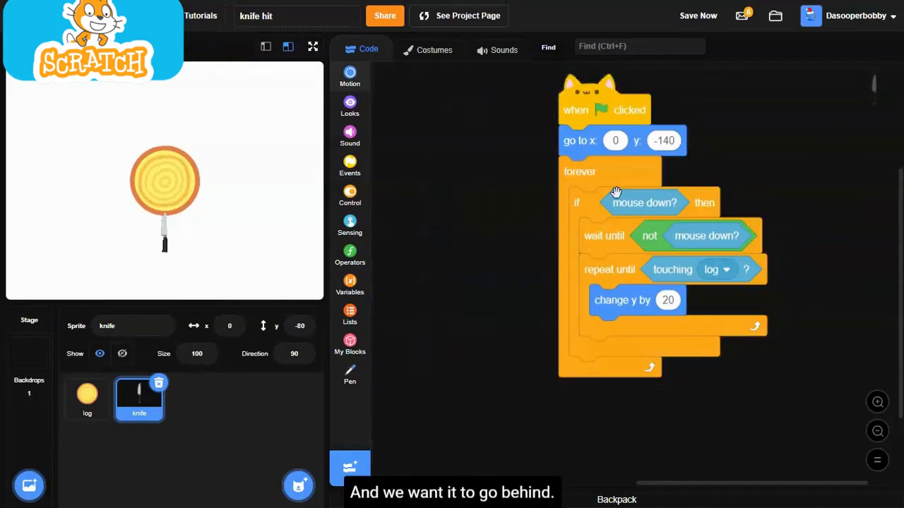
- Send the knife to the back layer after its start position, then select the log sprite
left_click(350, 106)
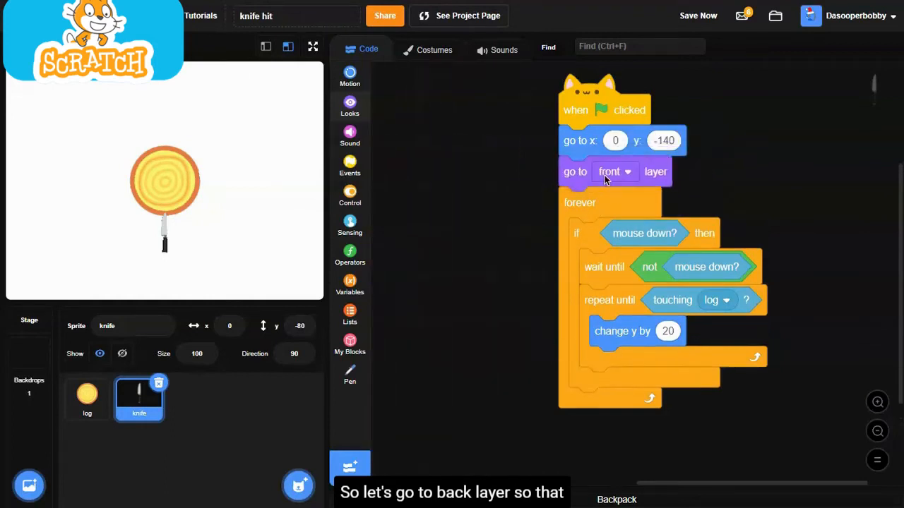
left_click(614, 172)
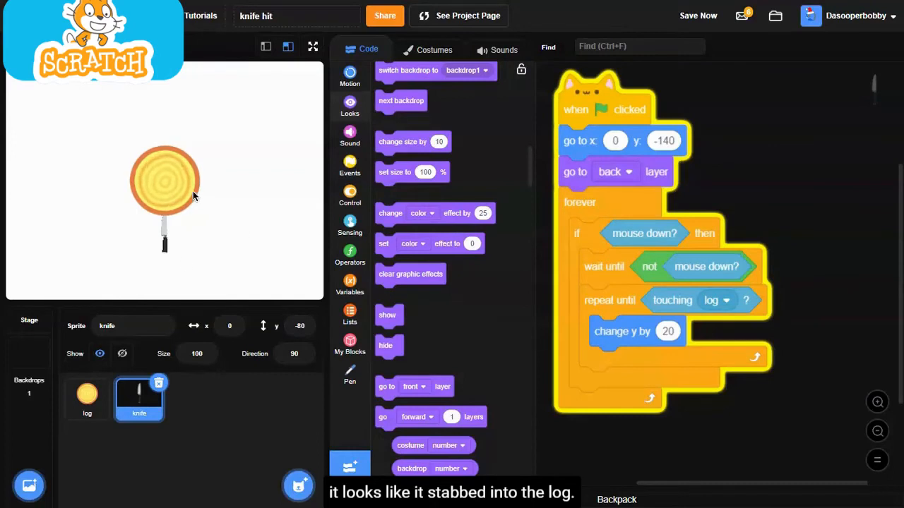
left_click(86, 398)
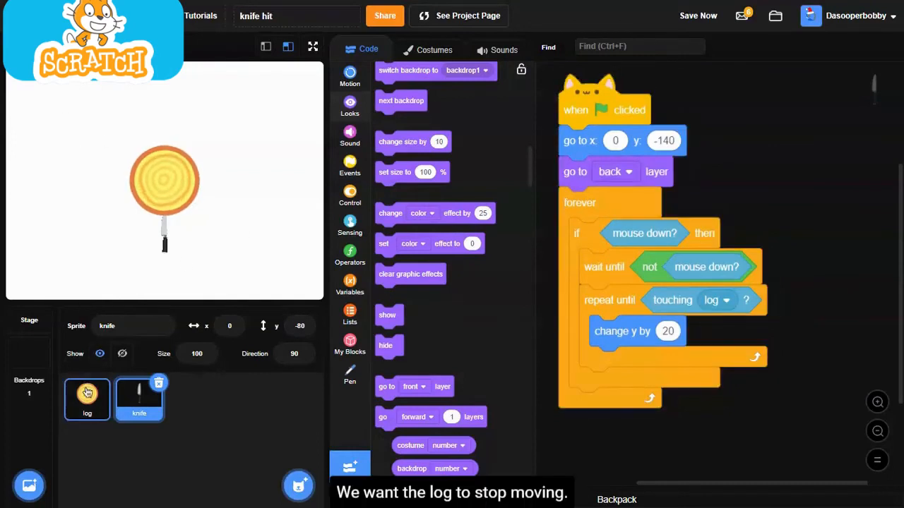
left_click(87, 399)
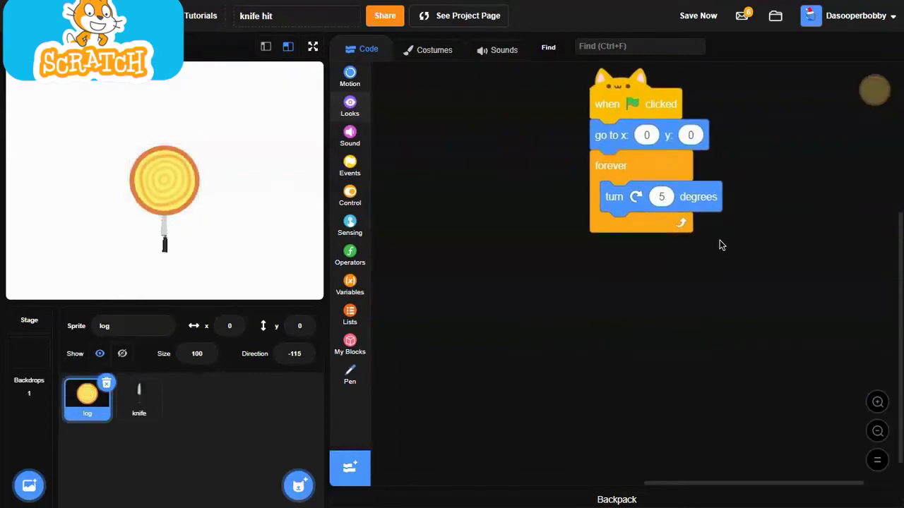
- Inside the log's forever loop, stop the script when touching the knife
left_click(350, 105)
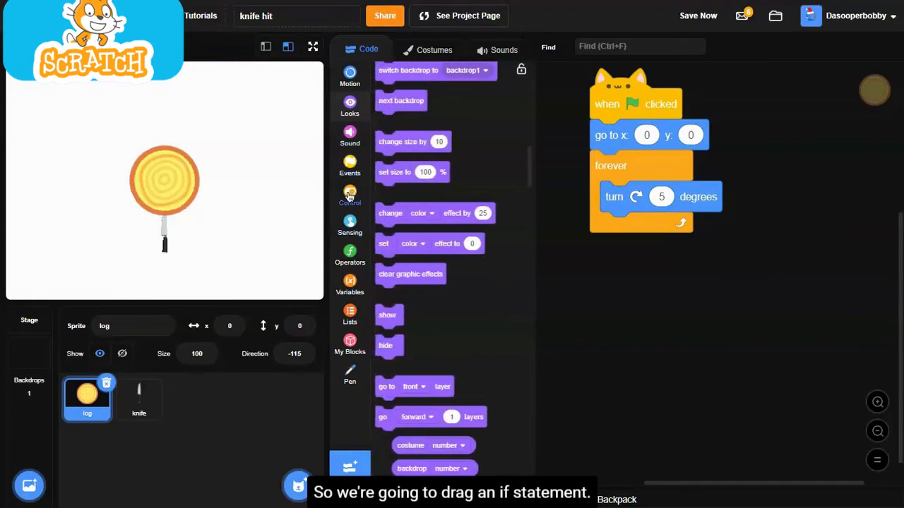
left_click(350, 195)
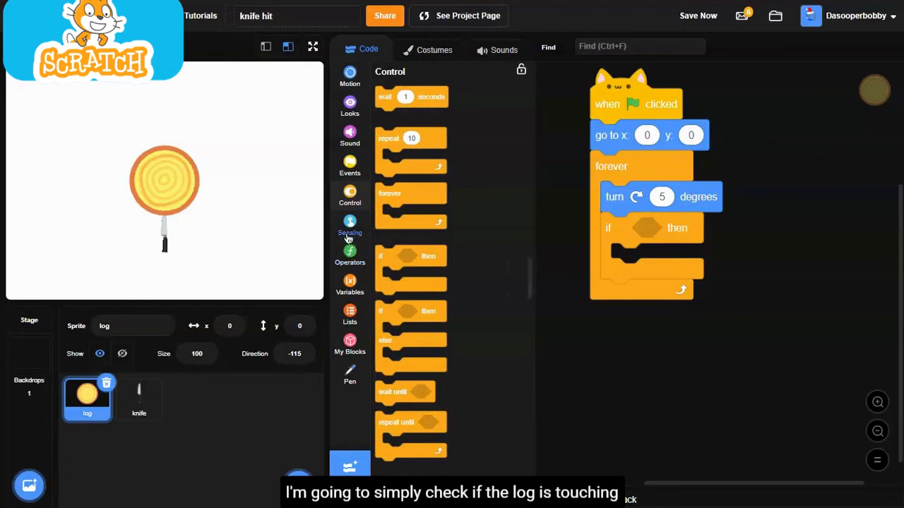
left_click(351, 227)
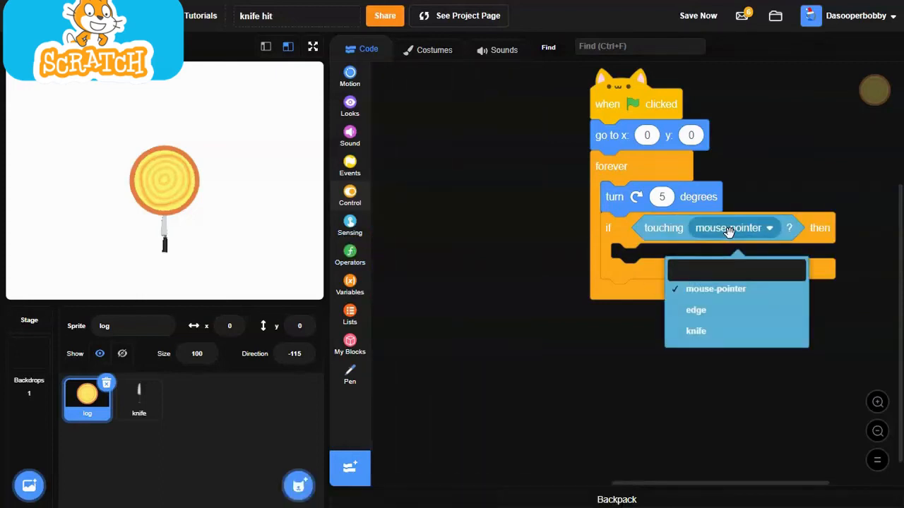
left_click(694, 331)
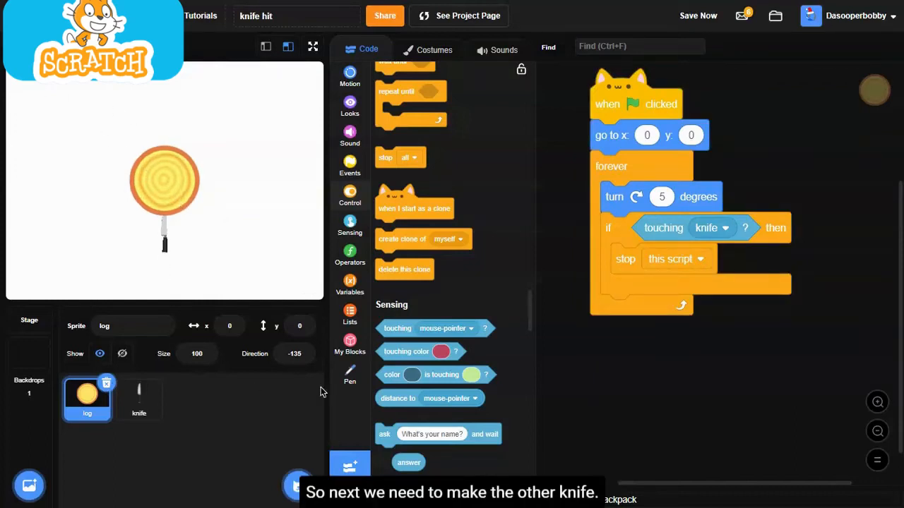
mouse_move(115, 179)
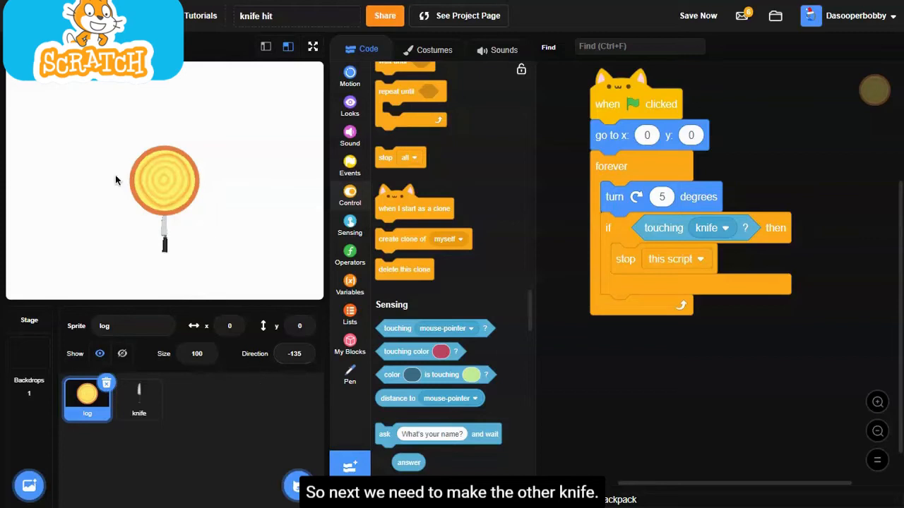
mouse_move(261, 339)
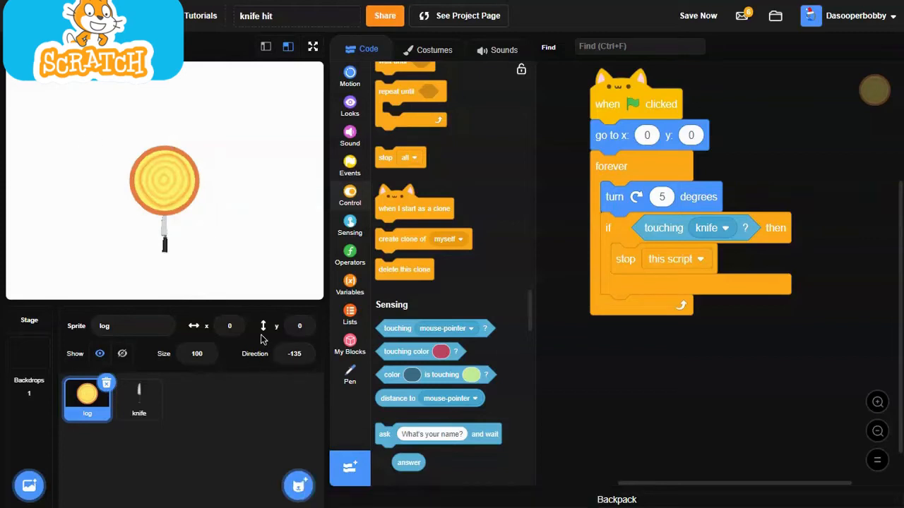
- Paint a new sprite whose 'knife level 2' costume shows four knives around the centre
left_click(298, 486)
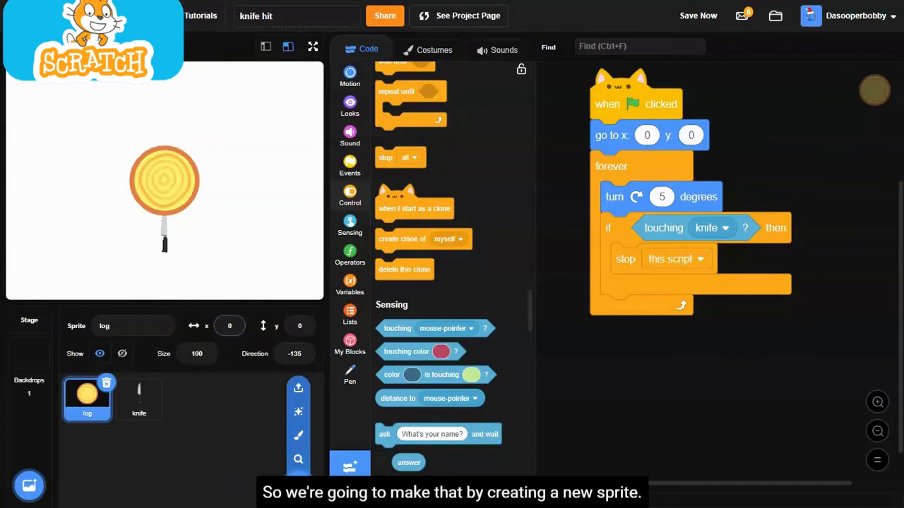
mouse_move(298, 435)
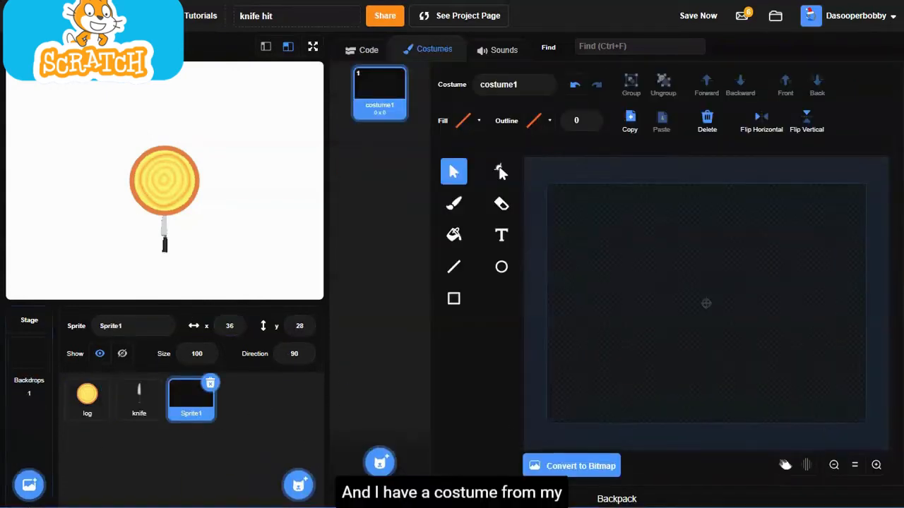
left_click(616, 499)
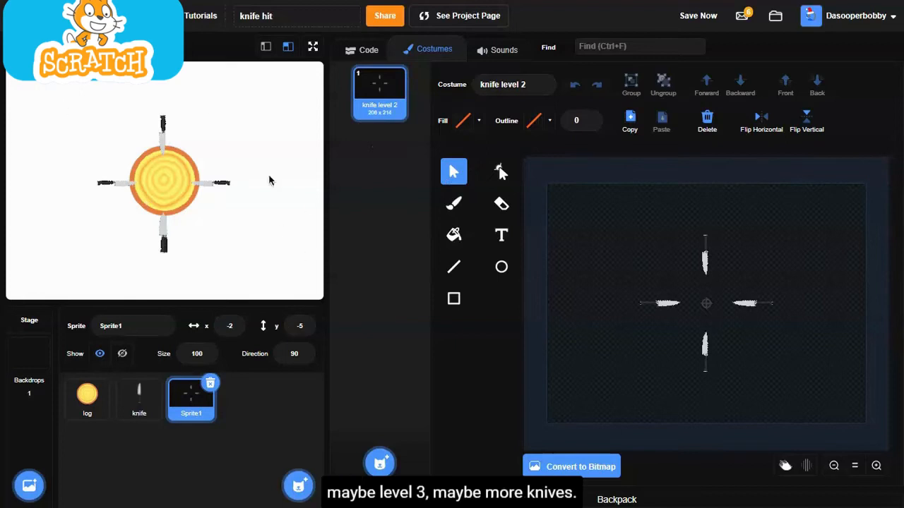
mouse_move(161, 203)
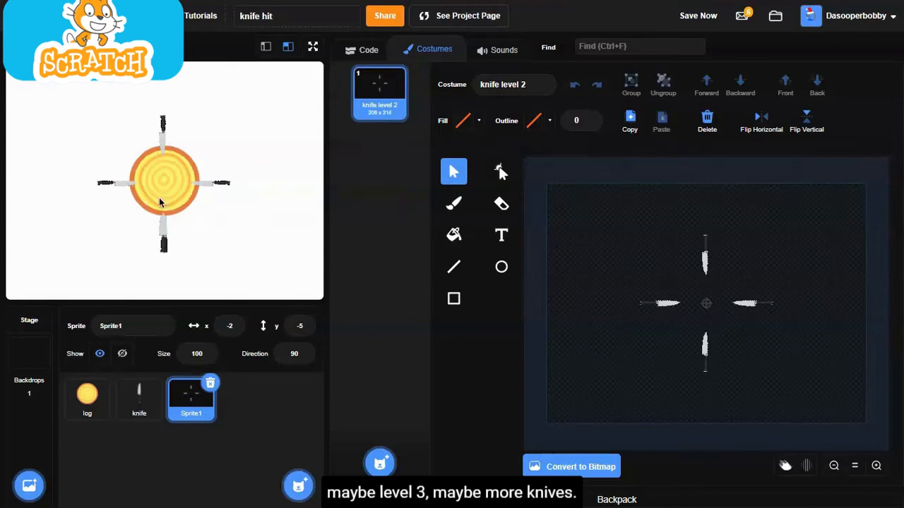
mouse_move(203, 276)
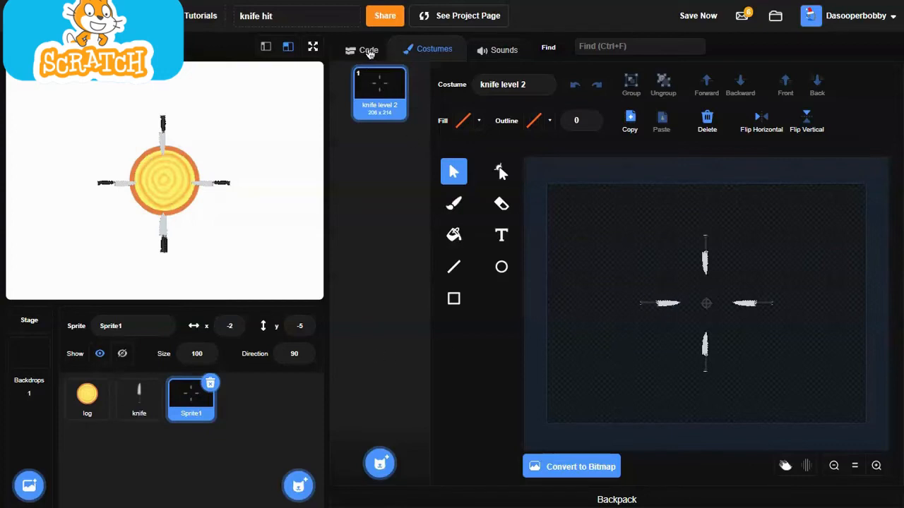
- Give Sprite1 a green-flag script going to x 0, y 0 on the back layer
left_click(367, 49)
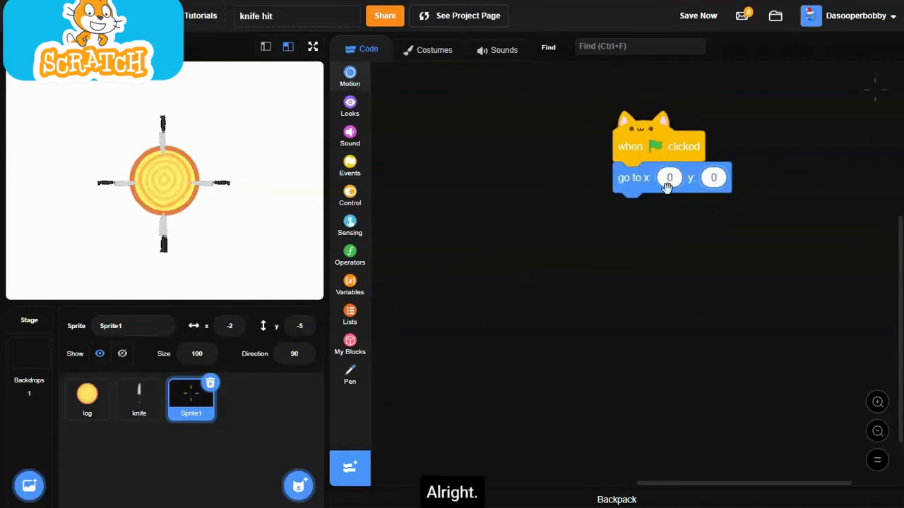
left_click(350, 76)
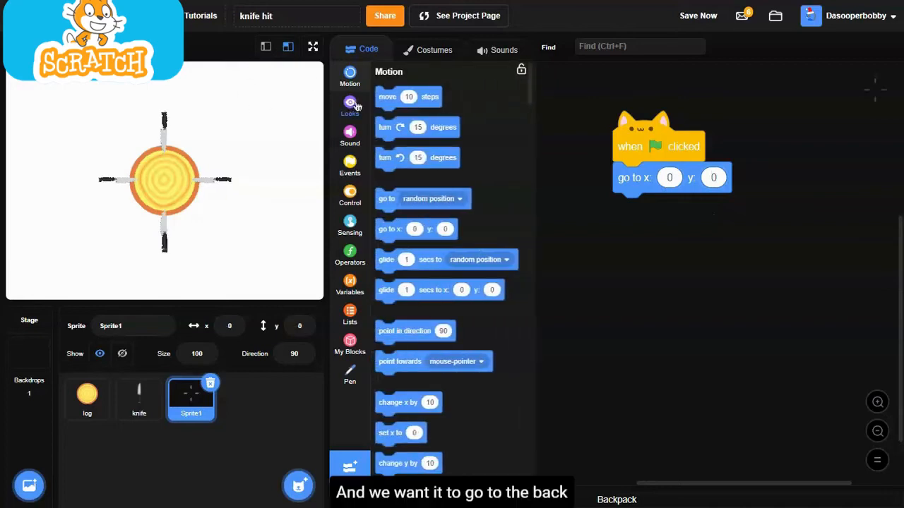
left_click(351, 106)
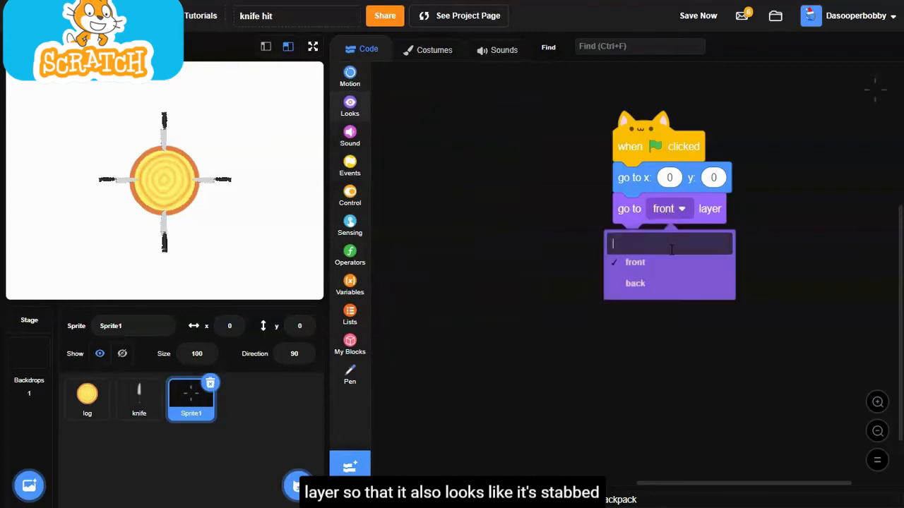
left_click(636, 282)
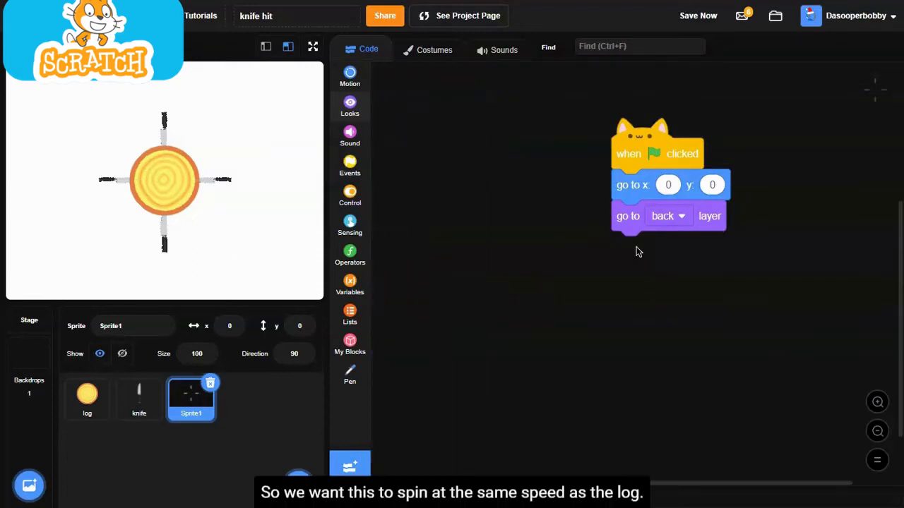
left_click(350, 106)
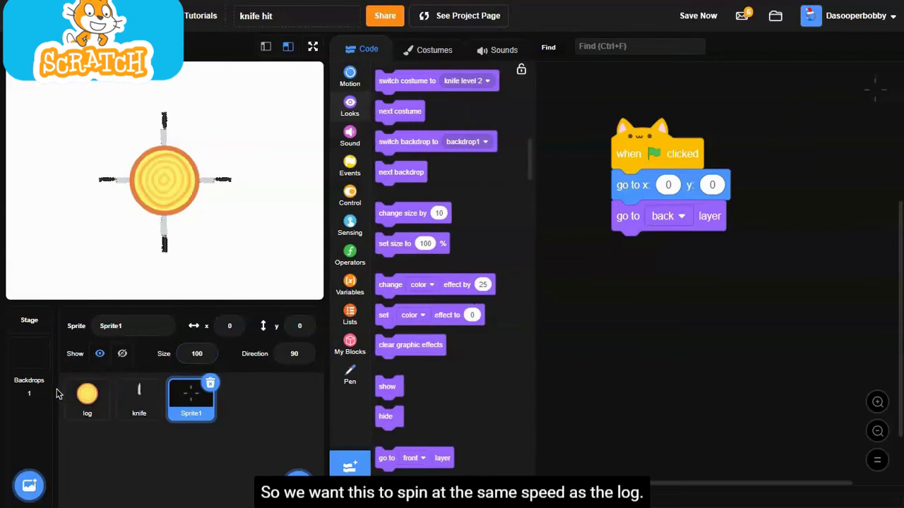
left_click(87, 398)
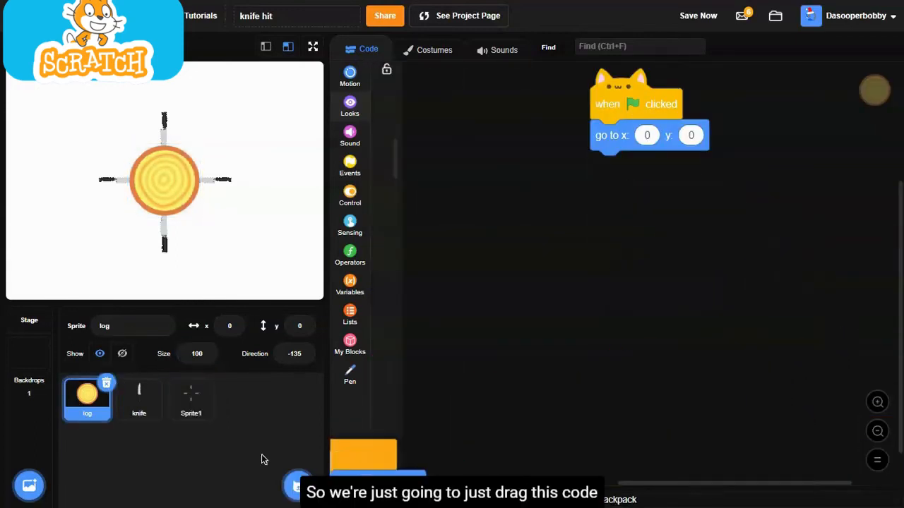
- Give Sprite1 the log's spin-5-degrees-forever code stopping on the knife, then test with the green flag
left_click(190, 398)
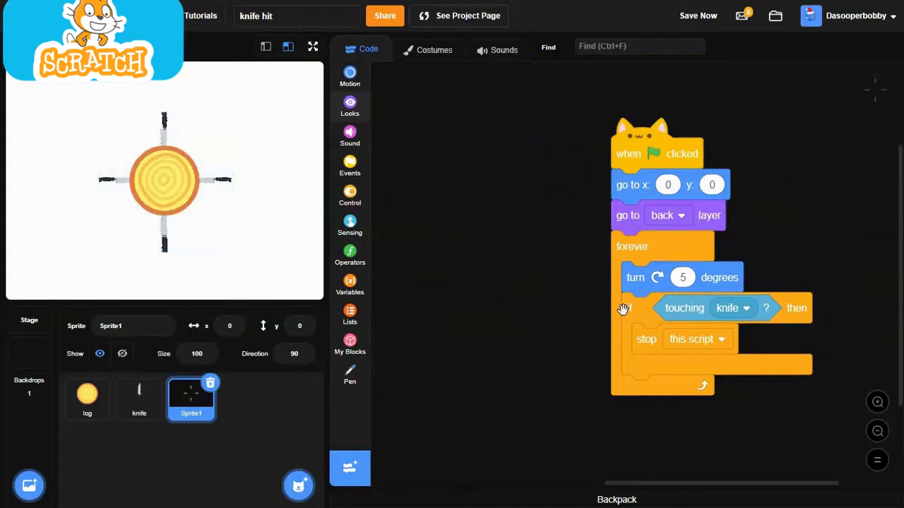
left_click(350, 105)
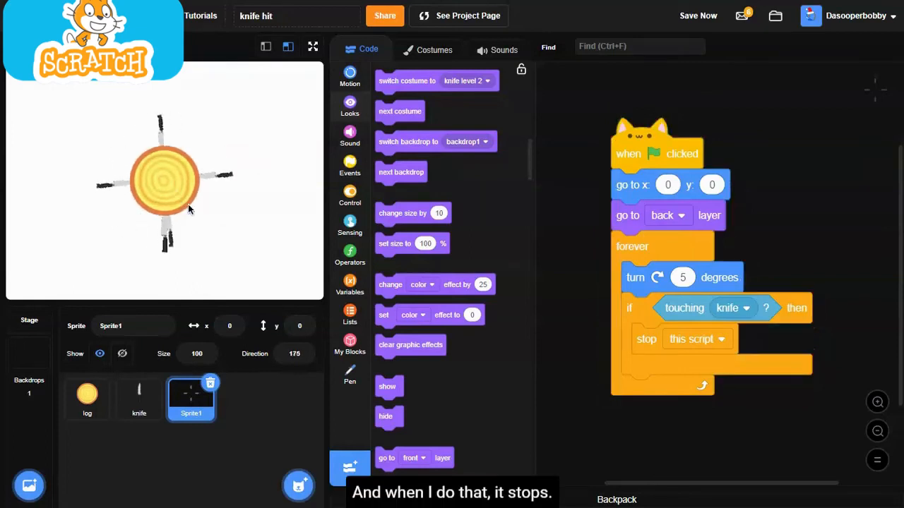
mouse_move(294, 238)
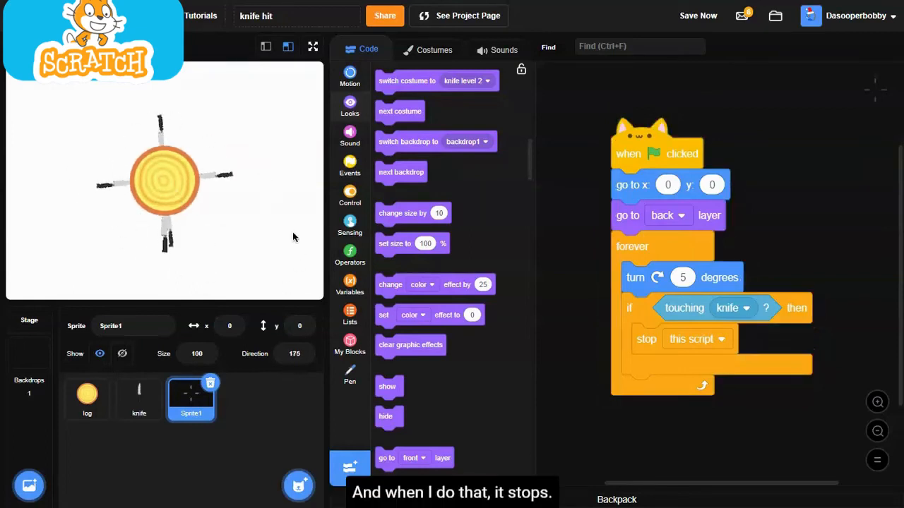
mouse_move(182, 225)
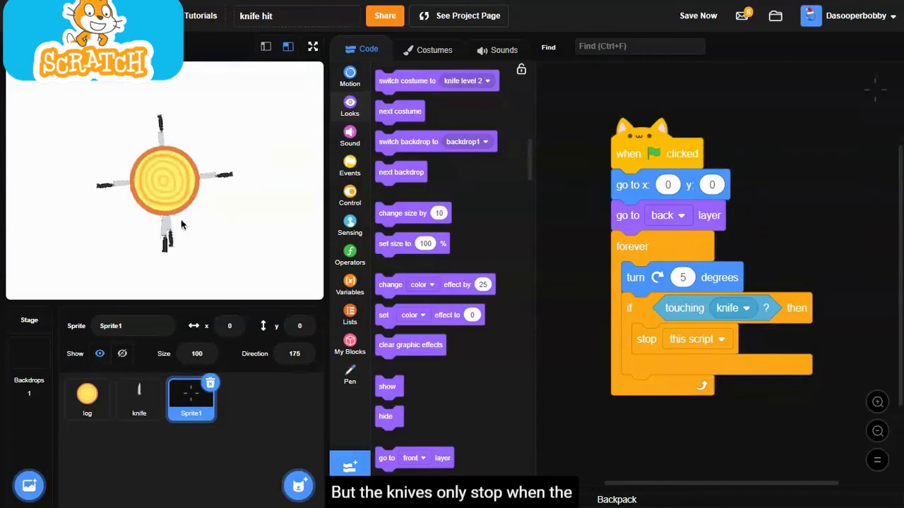
mouse_move(176, 237)
type("other knives")
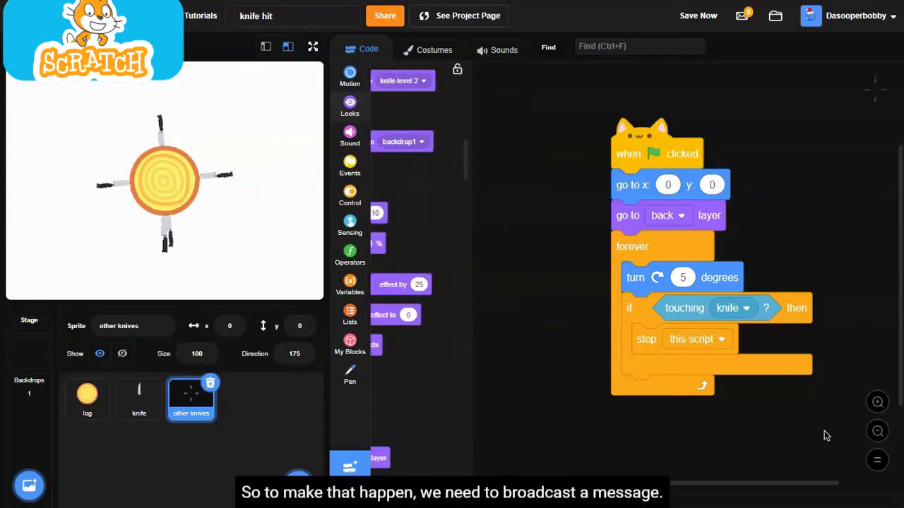
- Make the log broadcast a new 'stop knives' message before stopping on touching the knife
left_click(87, 398)
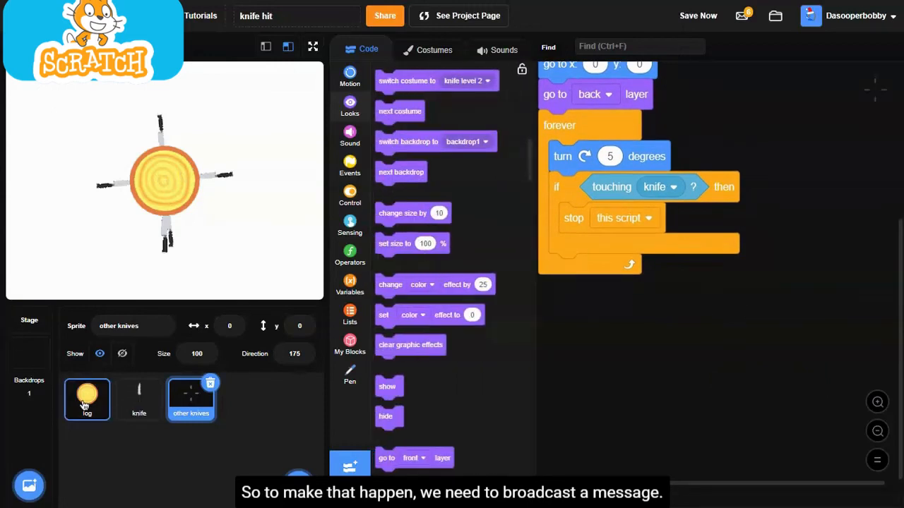
left_click(88, 398)
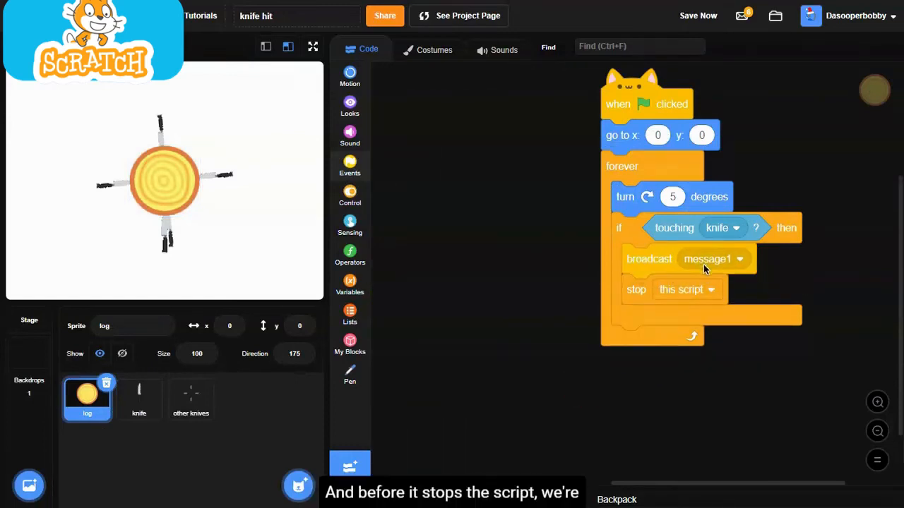
left_click(740, 259)
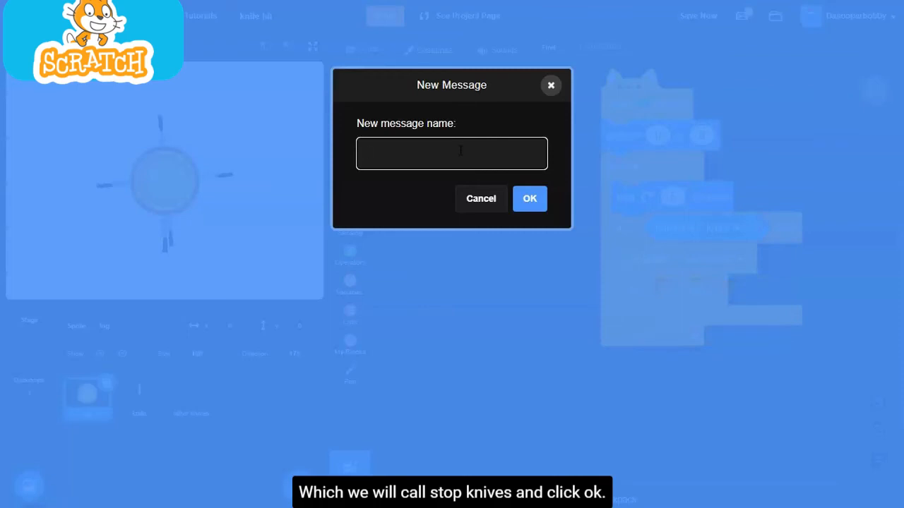
type("stop knives")
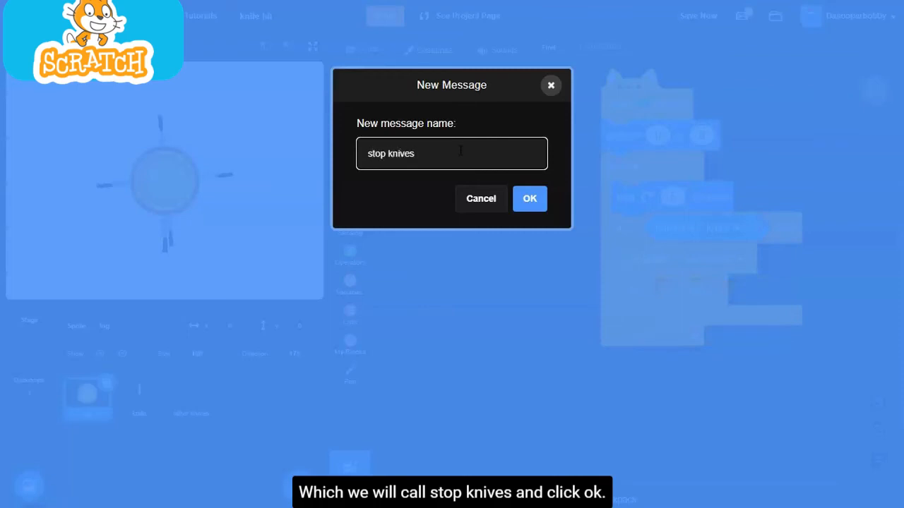
left_click(530, 197)
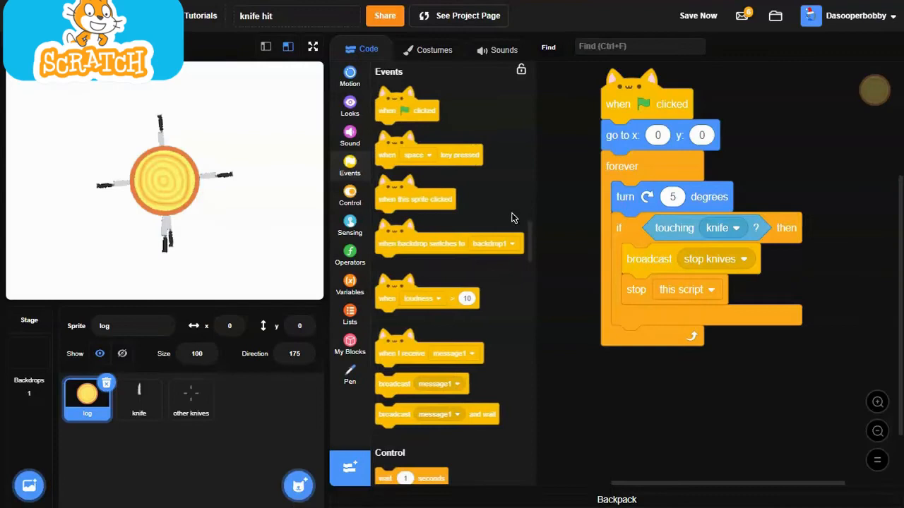
- Make other knives stop its other scripts on receiving 'stop knives', then test full-screen
left_click(189, 398)
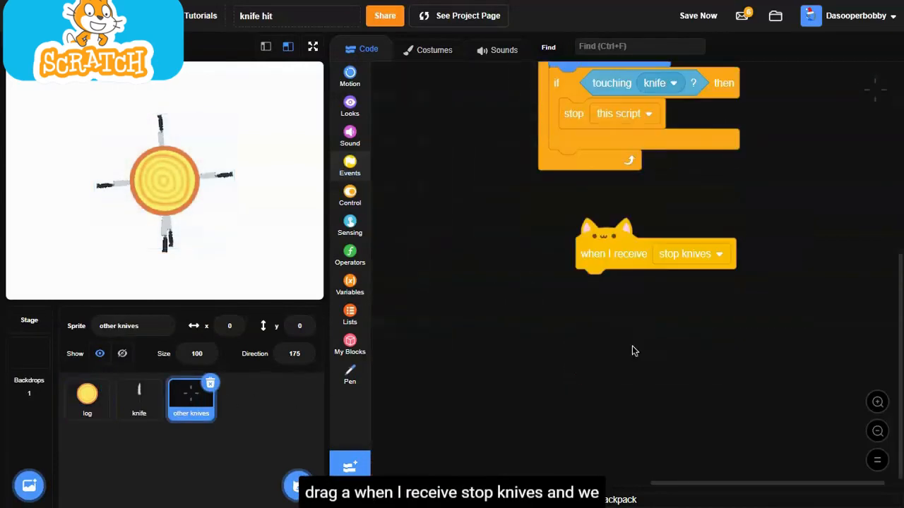
left_click(350, 166)
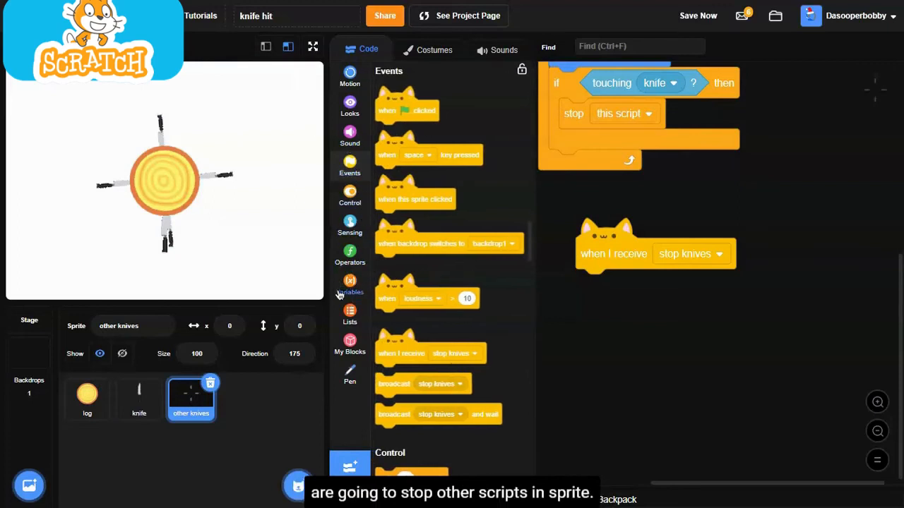
scroll("down", 3)
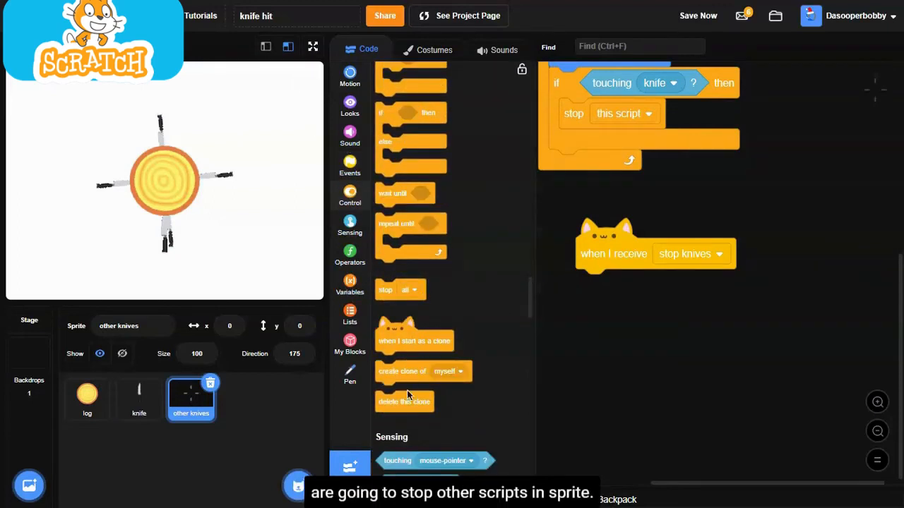
left_click(629, 285)
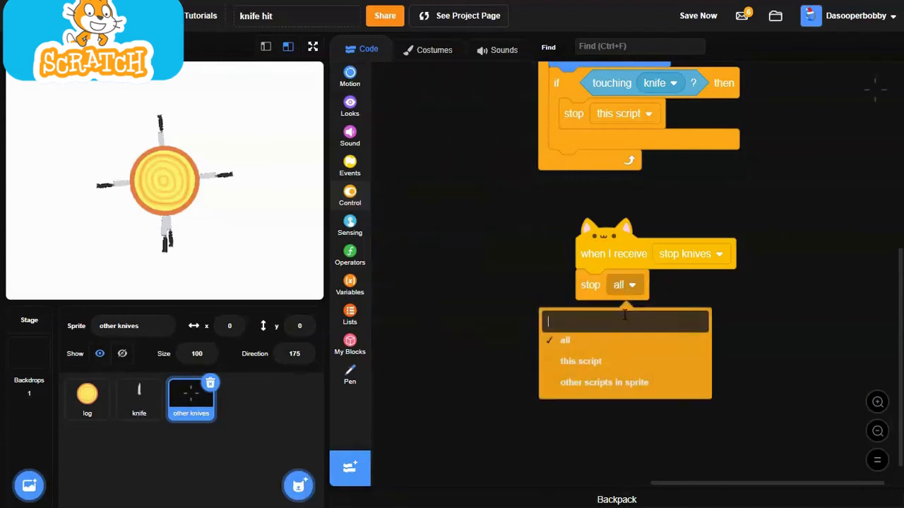
left_click(605, 382)
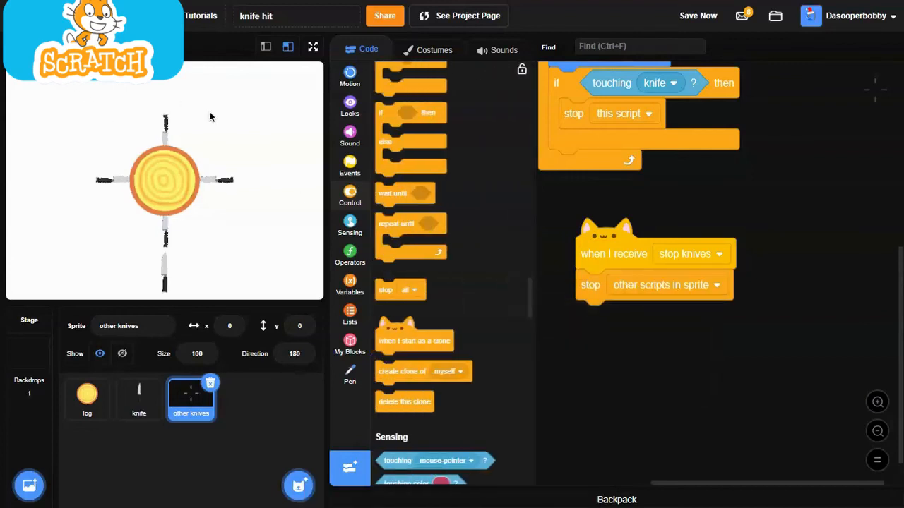
left_click(314, 45)
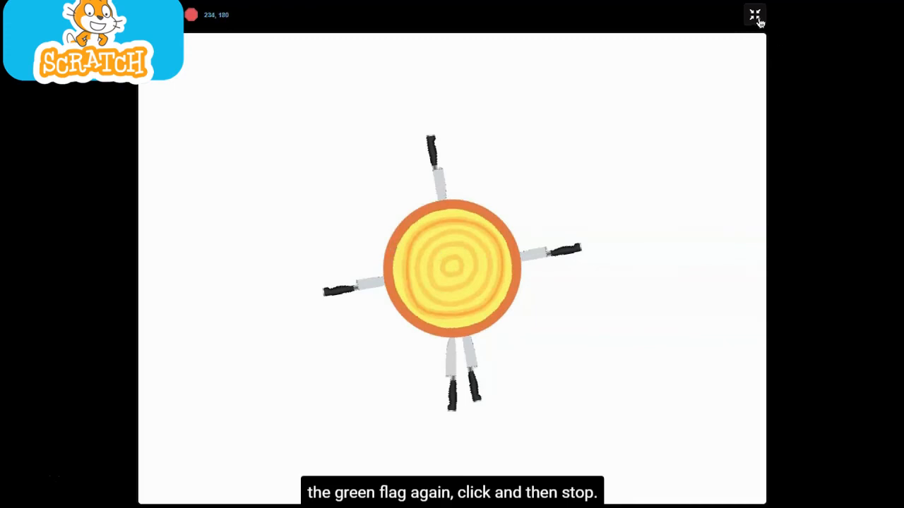
- Leave the full-screen stage and return to the editor
left_click(754, 14)
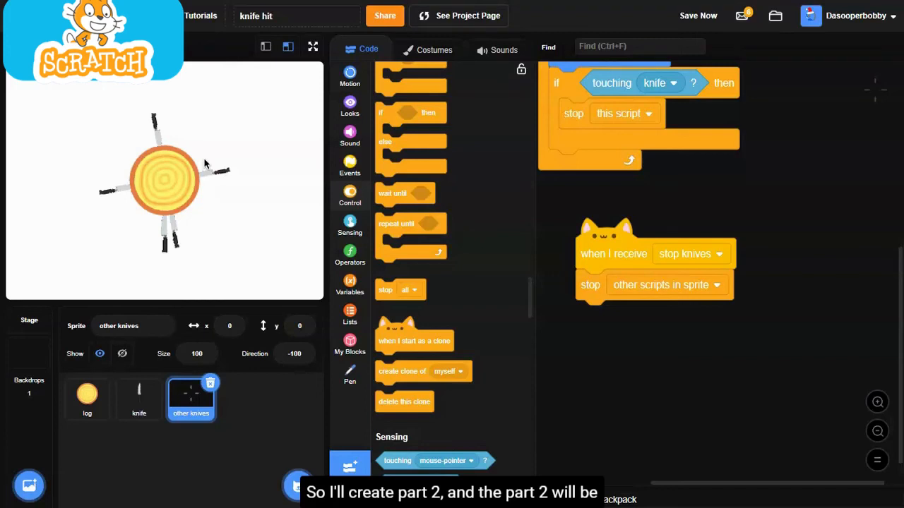
mouse_move(215, 176)
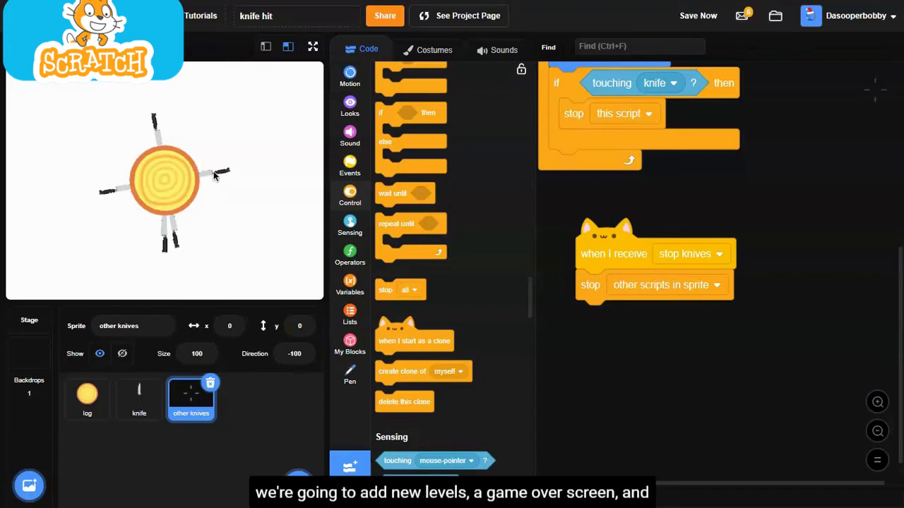
mouse_move(233, 187)
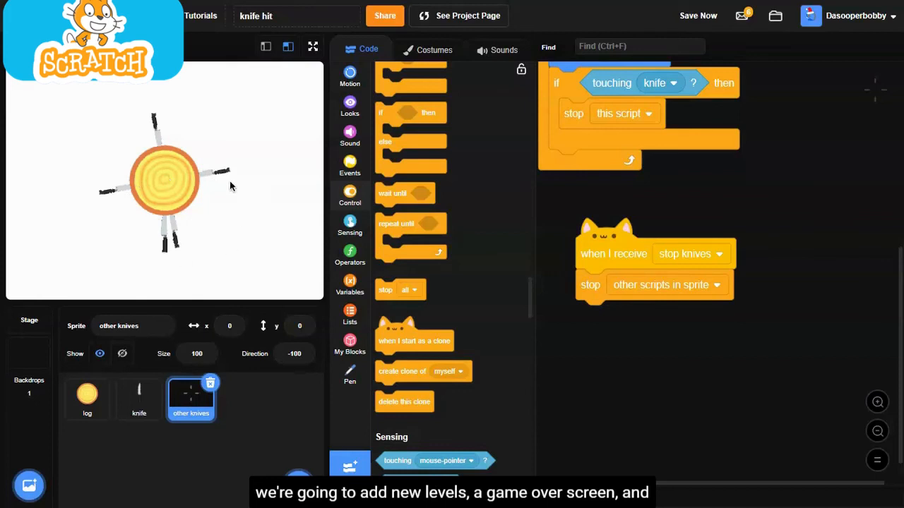
mouse_move(166, 175)
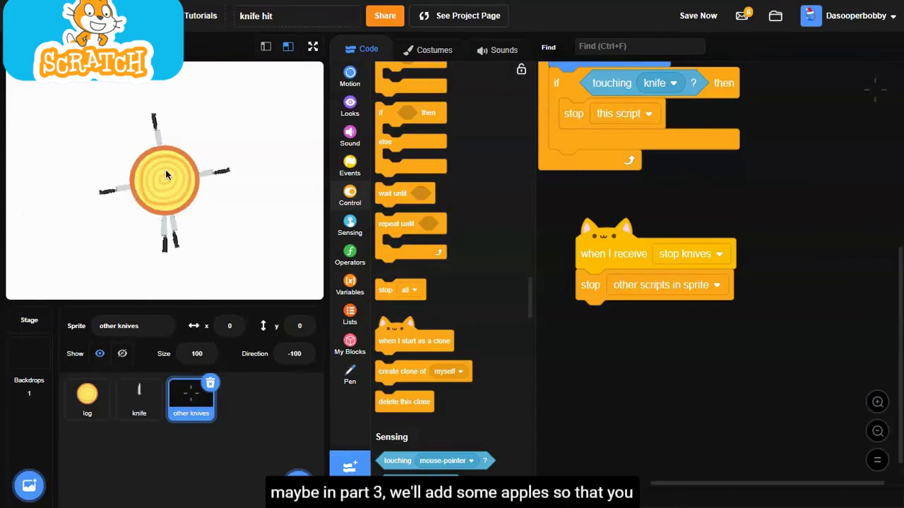
mouse_move(214, 246)
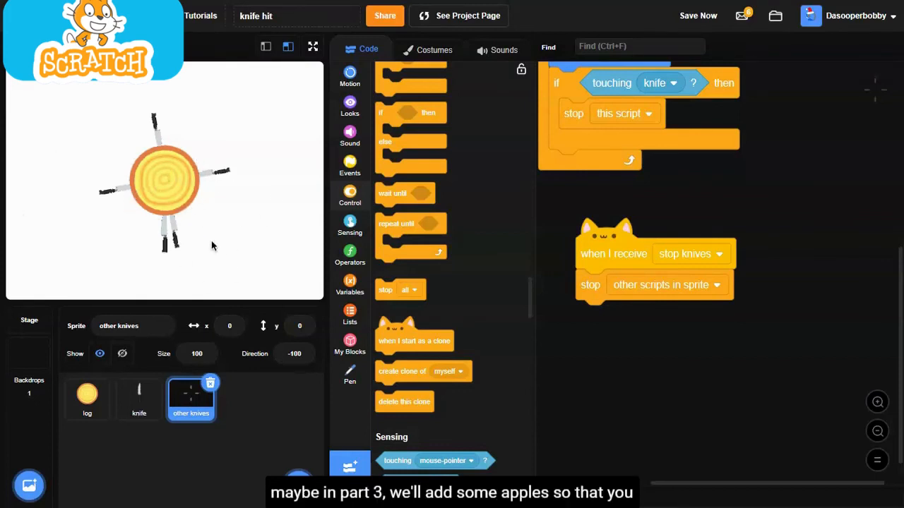
mouse_move(243, 127)
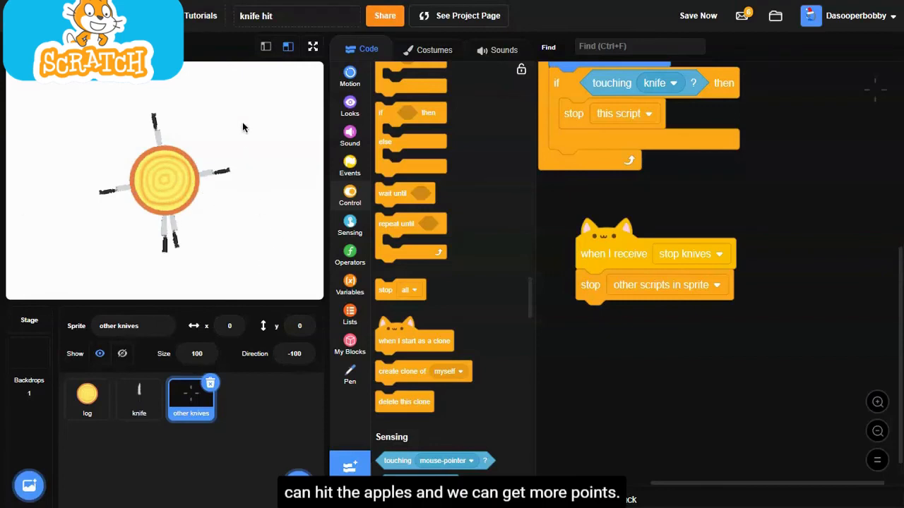
mouse_move(319, 124)
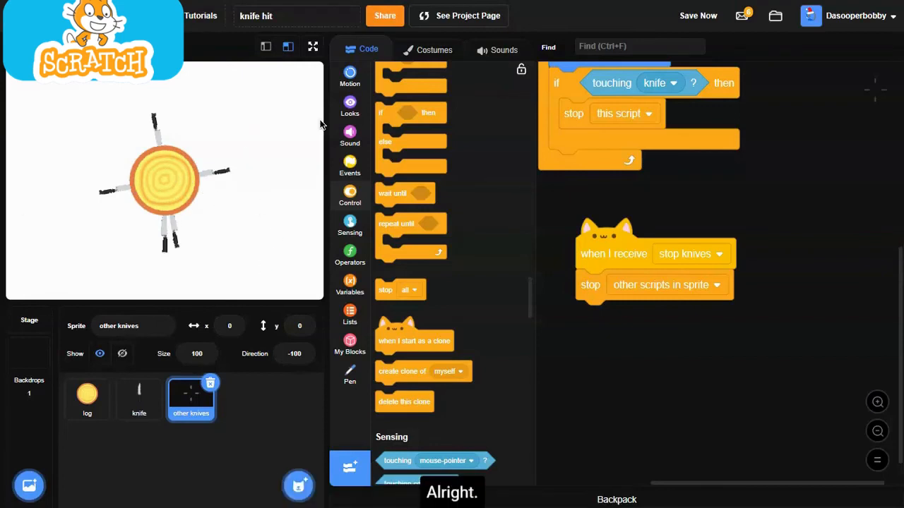